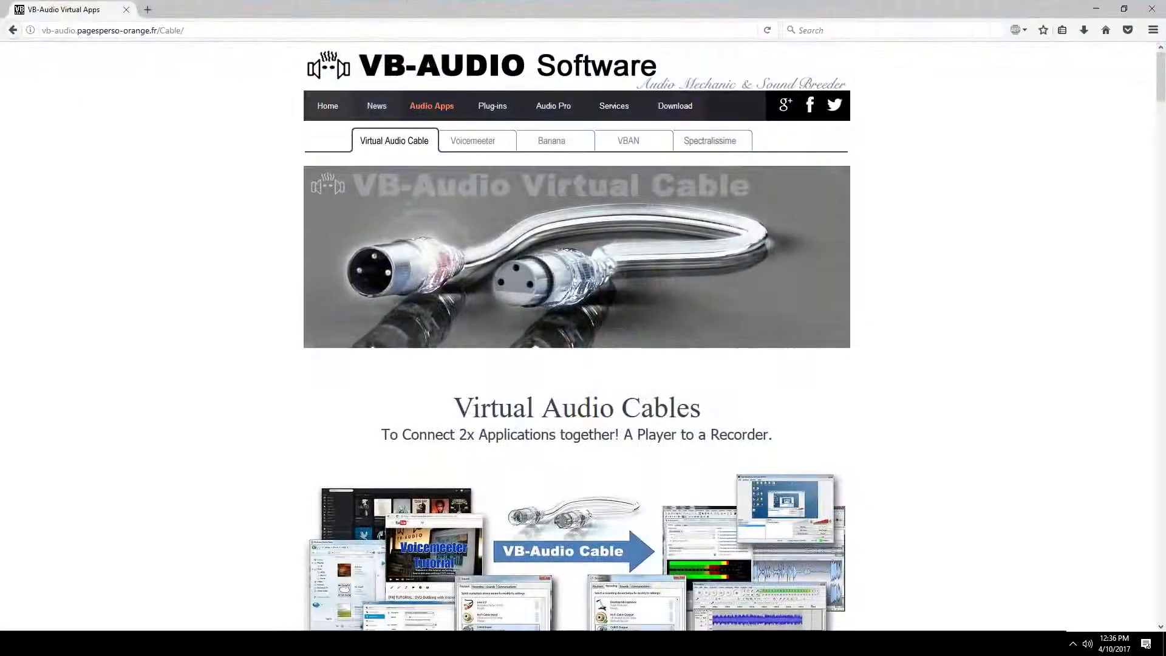
Step: Navigate the VB-Audio site to the VoiceMeeter Banana page's install and download section
scroll("down", 3)
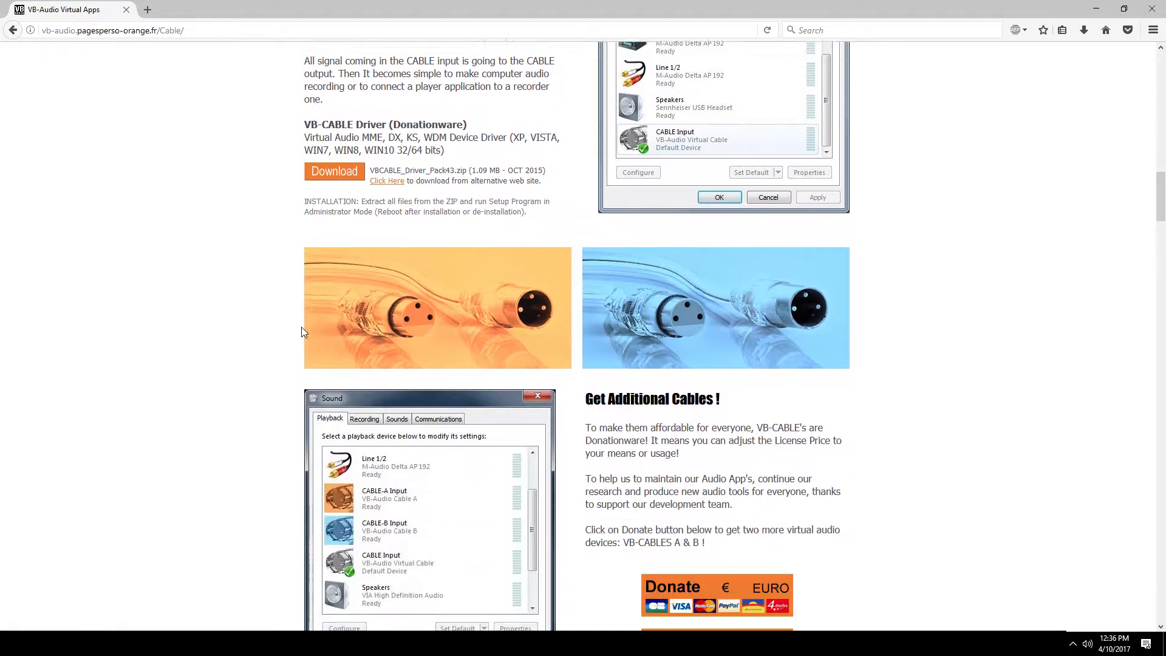
left_click(473, 140)
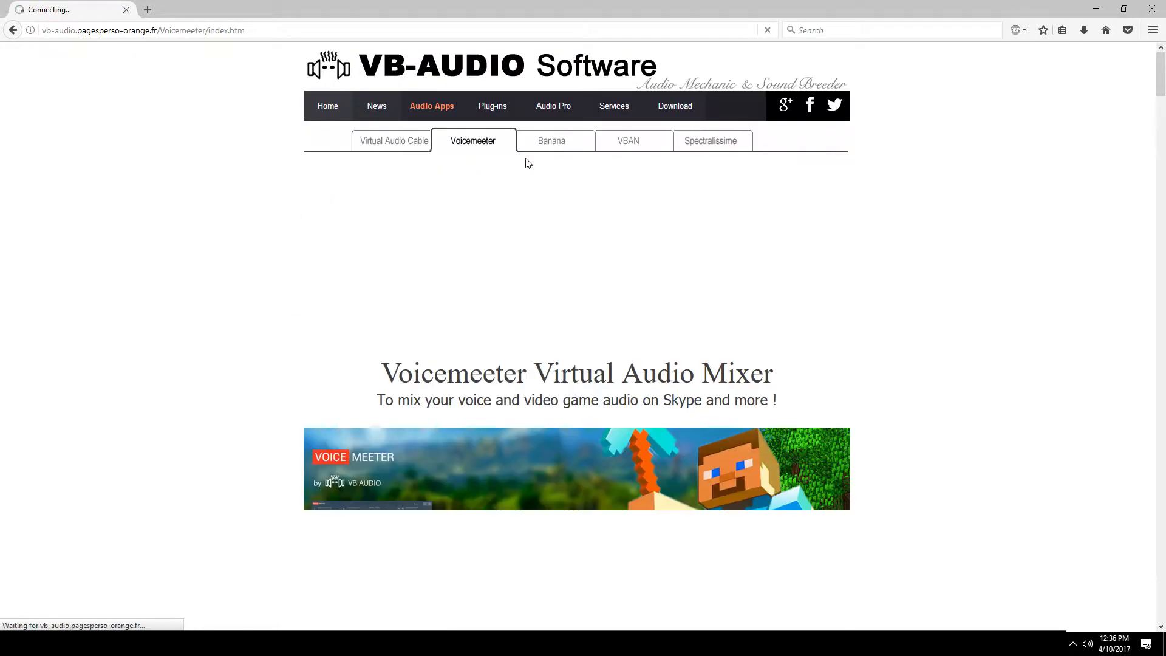
left_click(551, 141)
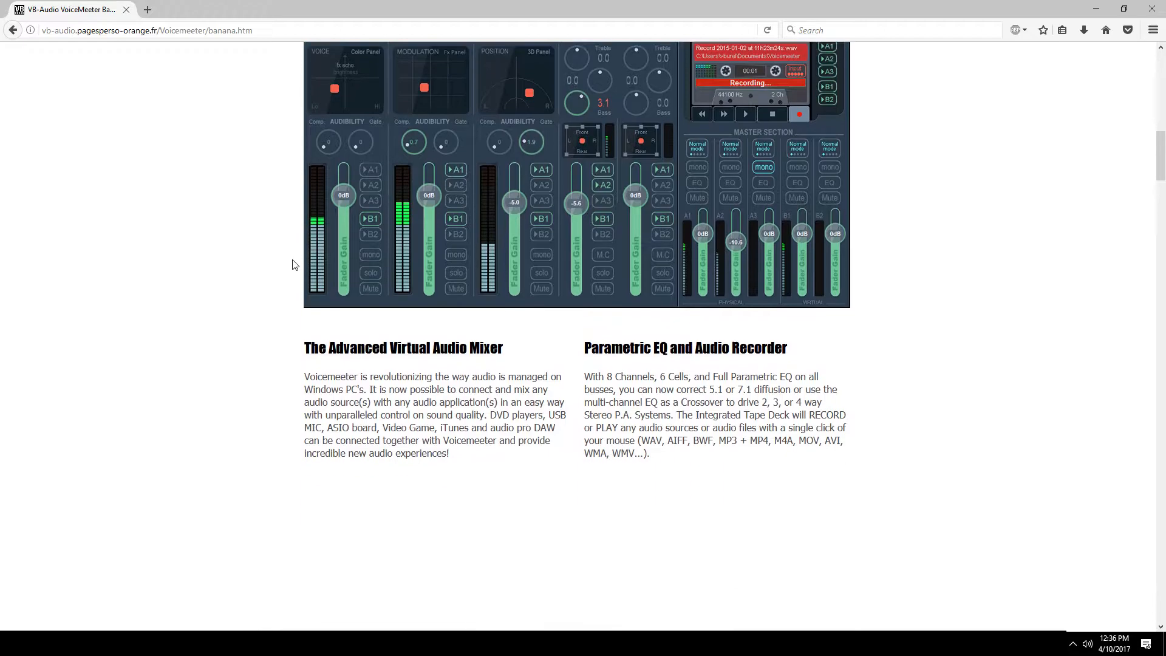
scroll("up", 3)
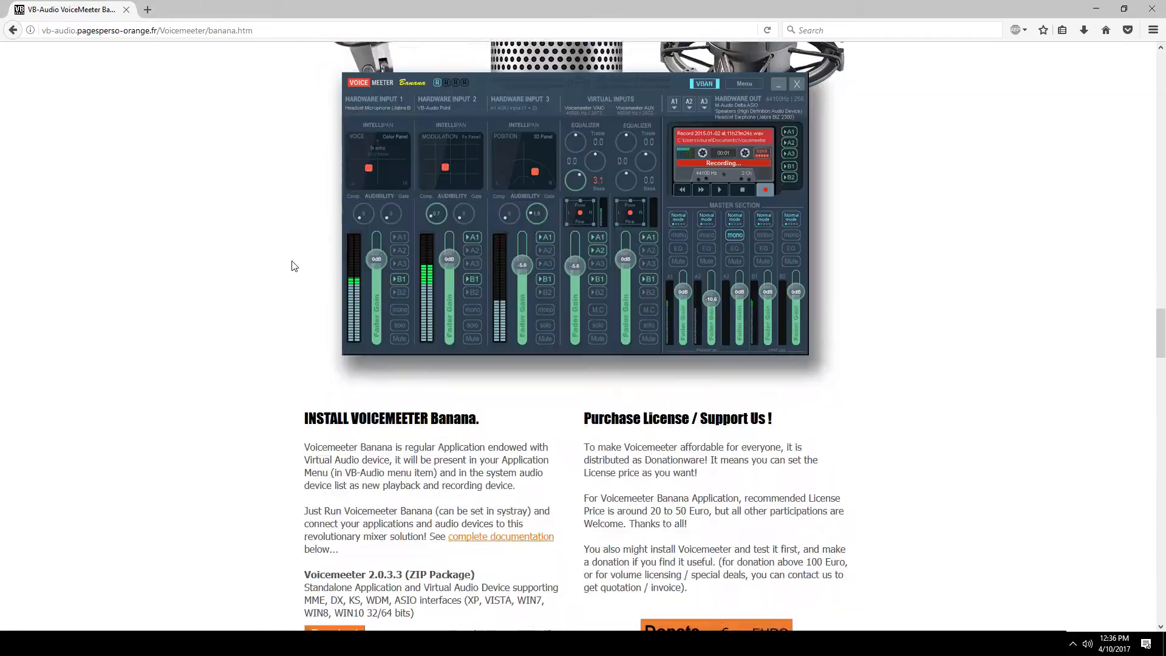
scroll("down", 3)
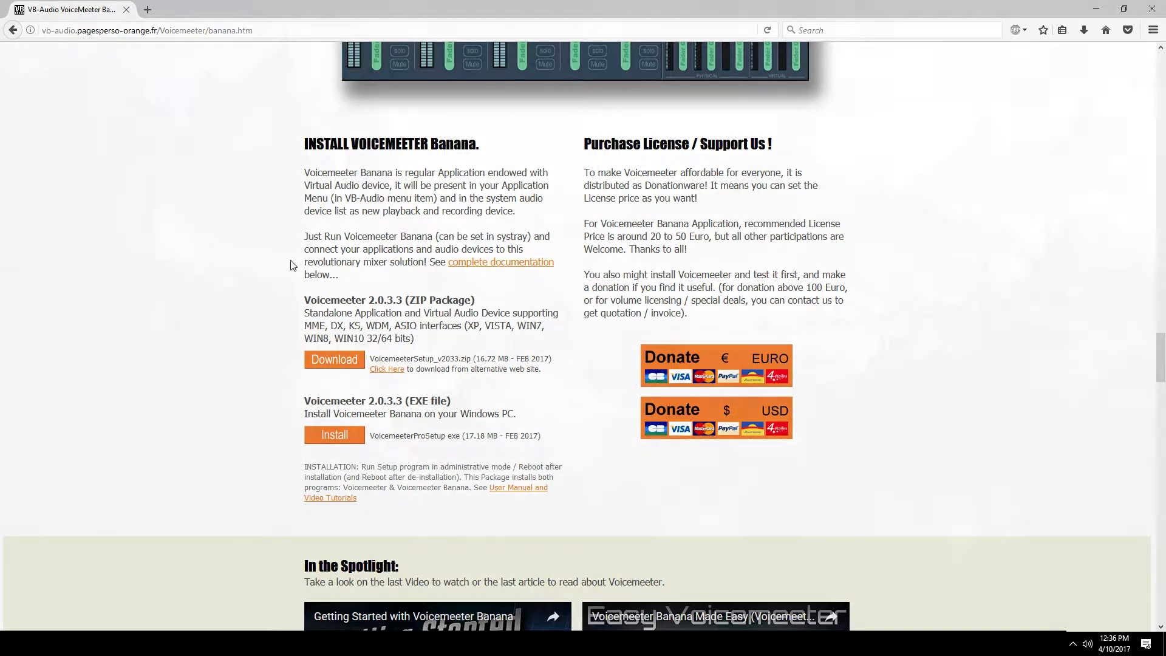
Step: Show the Windows playback devices list from the tray speaker icon, with Realtek Speakers as default
right_click(1086, 644)
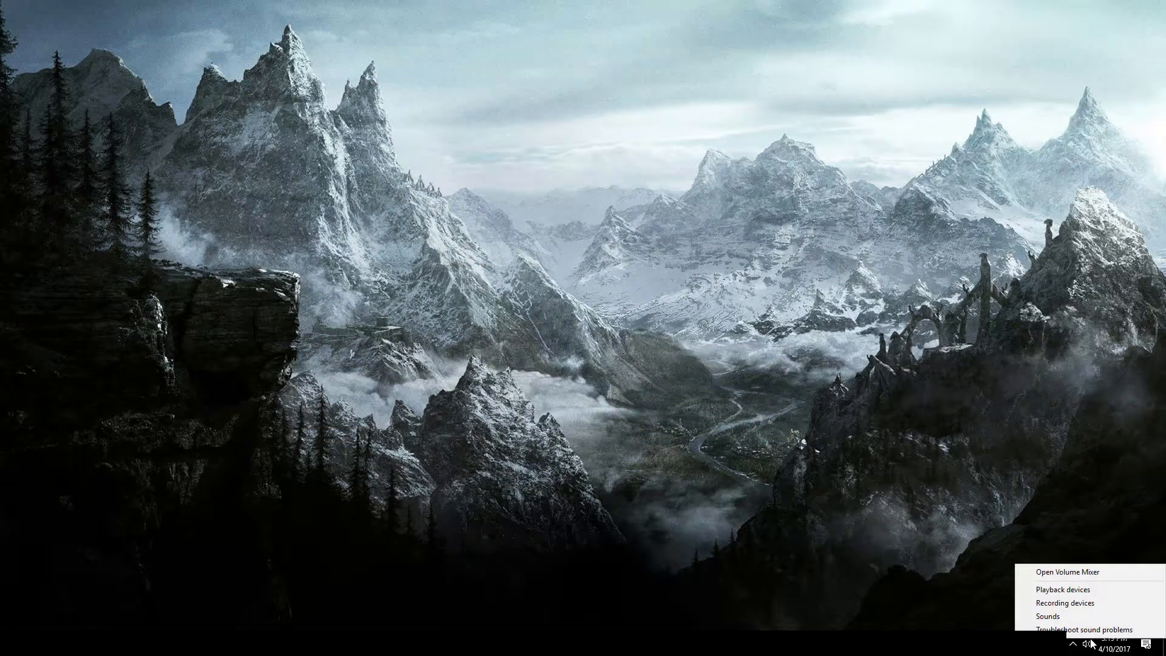
mouse_move(1062, 589)
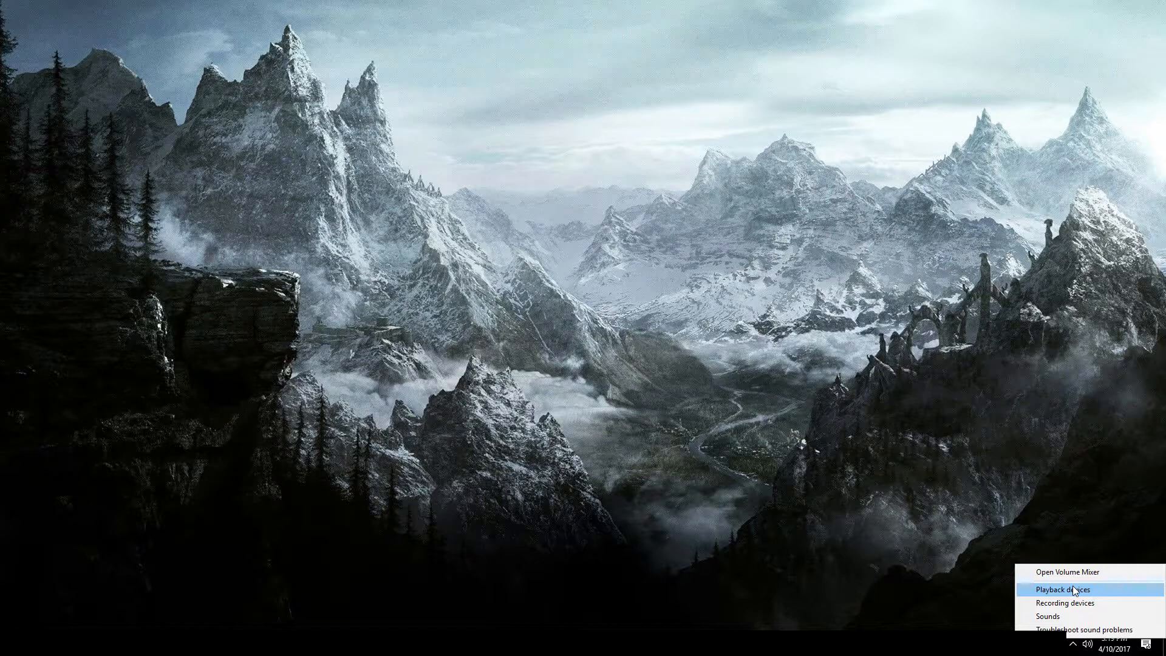
left_click(1063, 589)
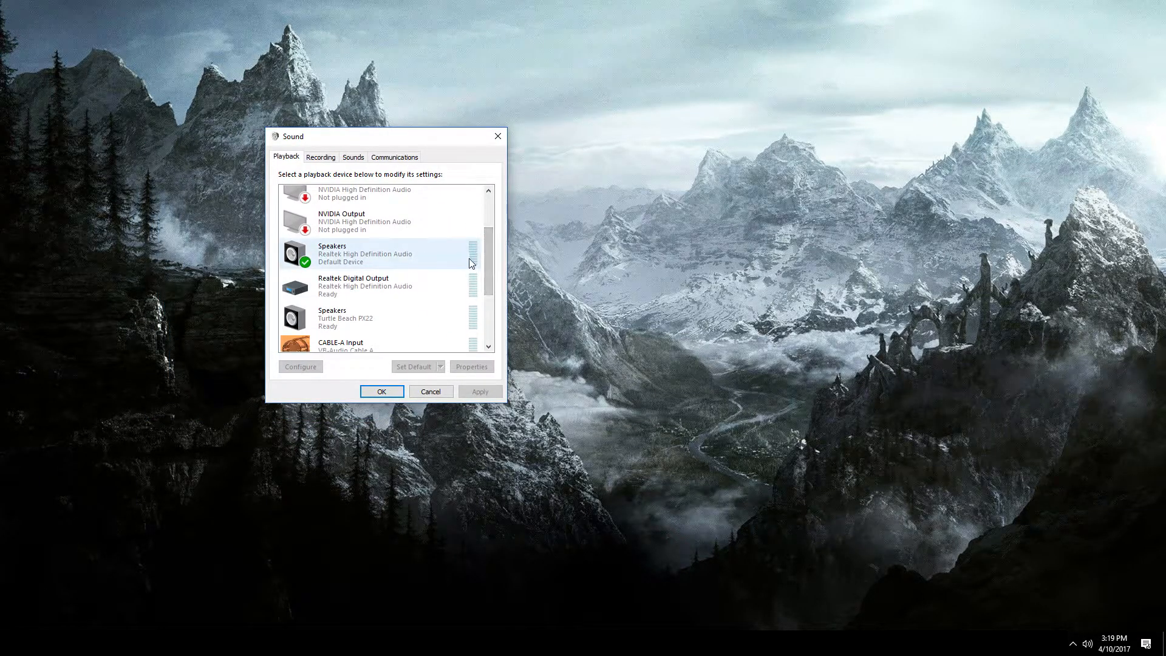
scroll("down", 3)
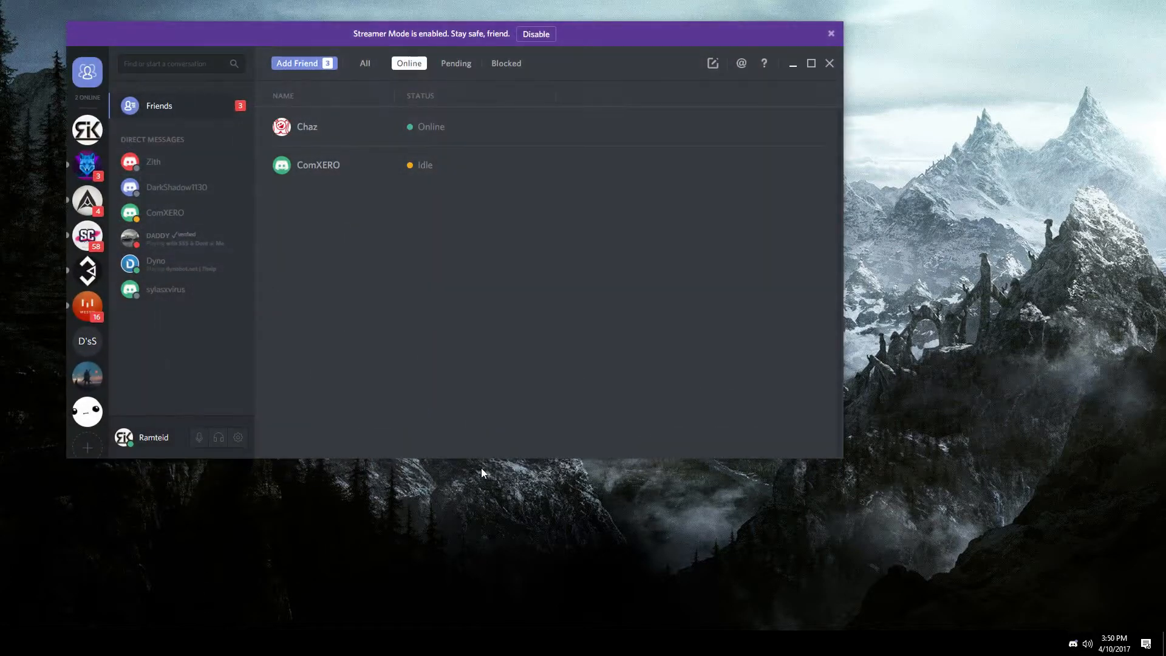
Step: Check Discord's Voice settings output device is CABLE Input (VB-Audio Virtual Cable)
left_click(238, 437)
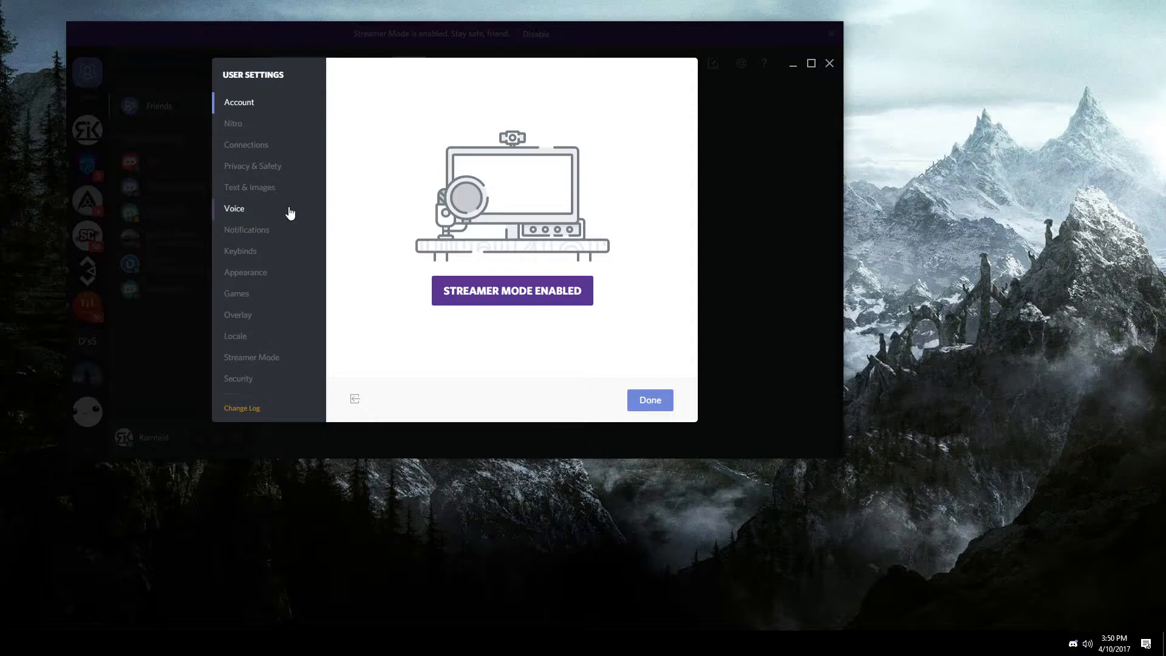
left_click(235, 207)
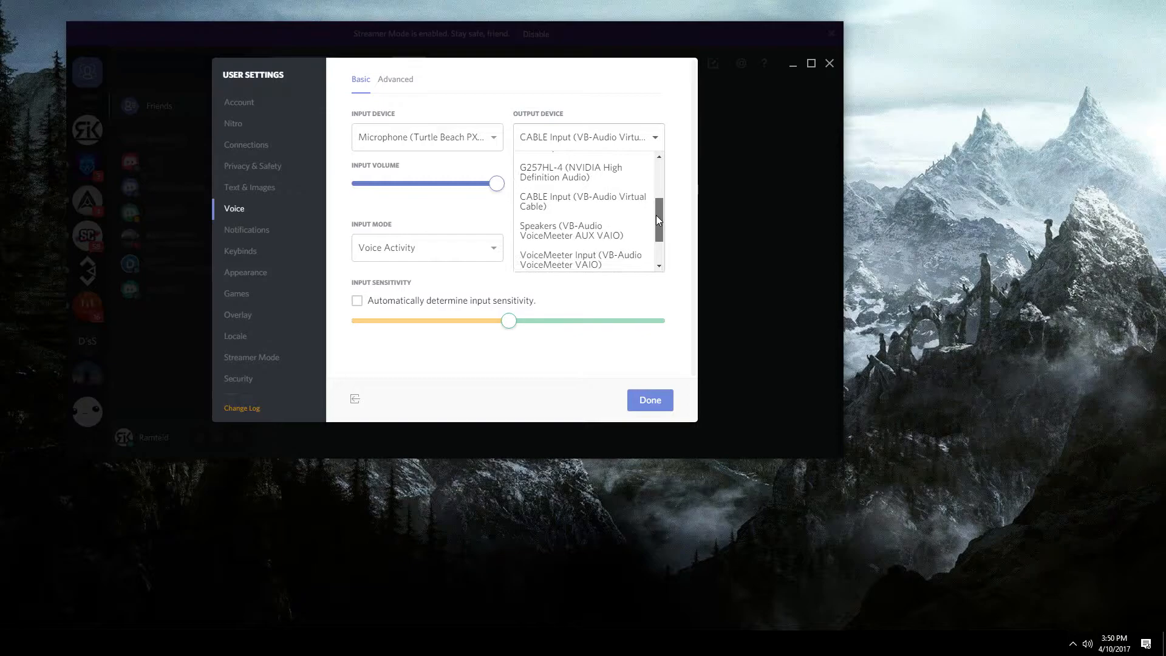
scroll("down", 3)
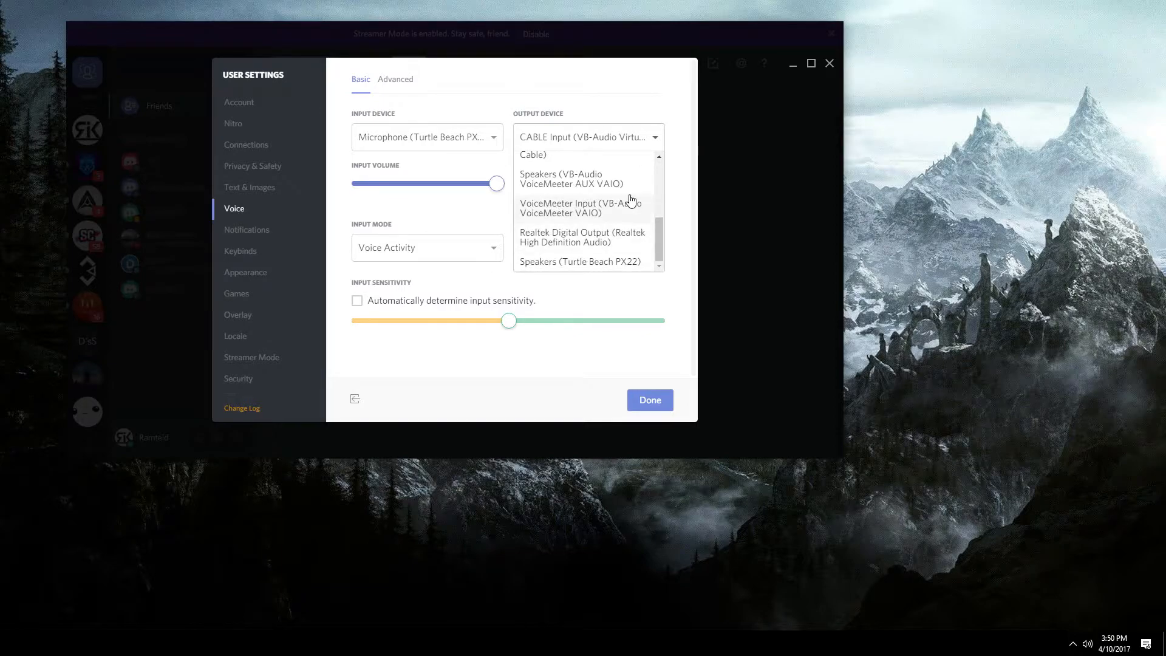
mouse_move(611, 190)
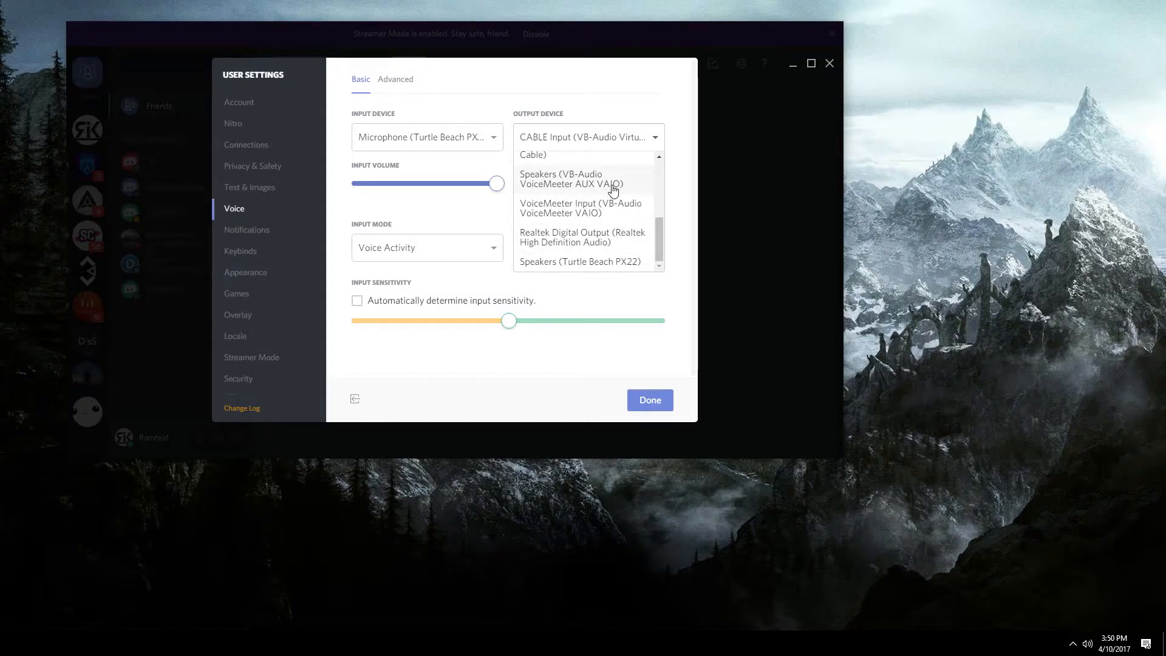
mouse_move(616, 188)
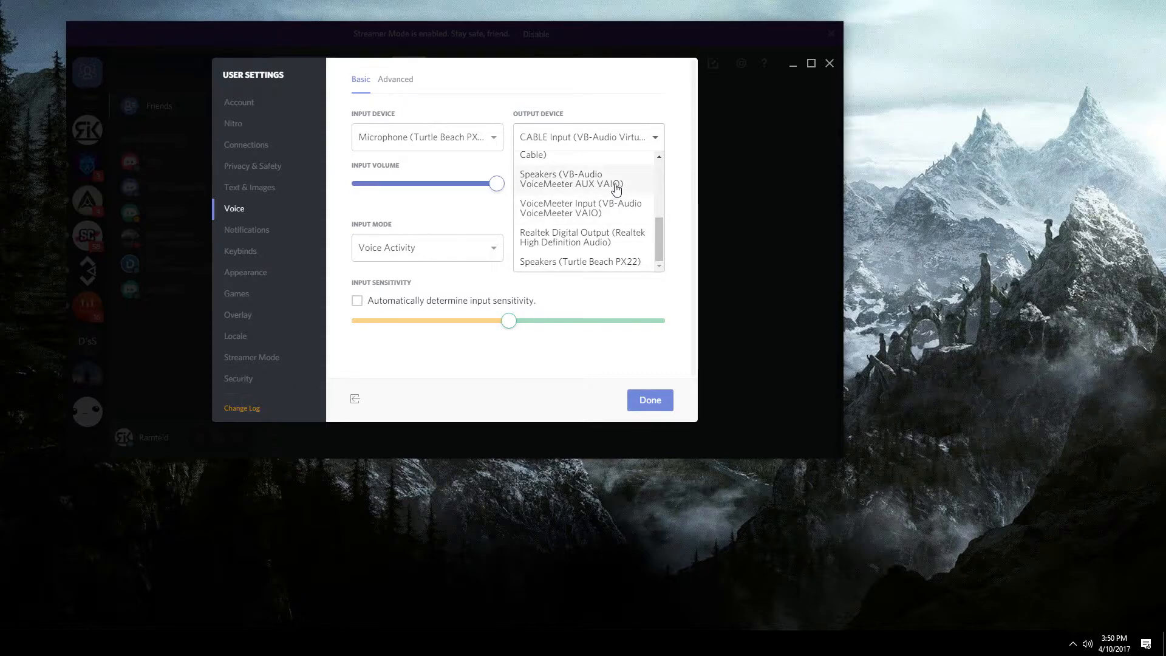
mouse_move(619, 190)
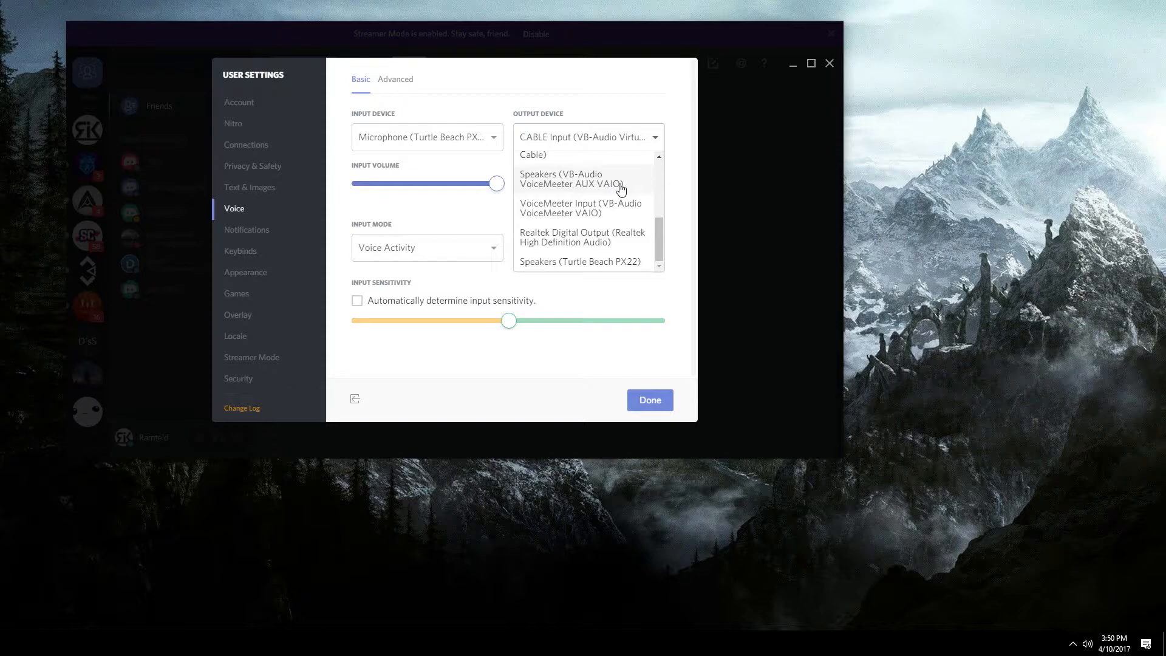
mouse_move(580, 191)
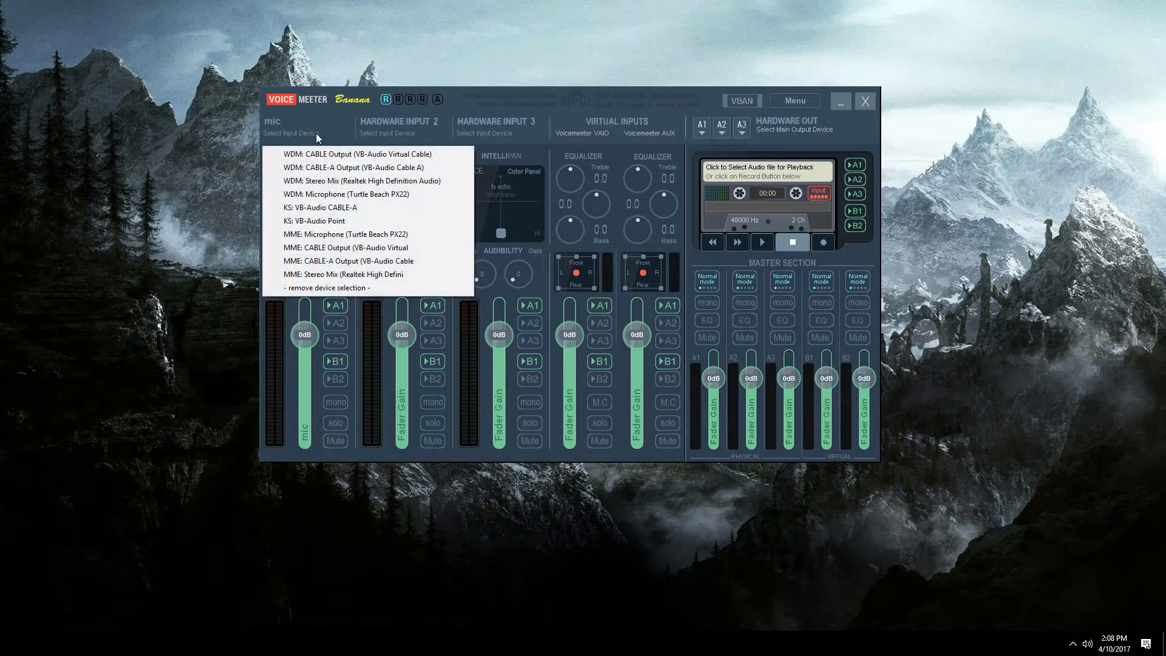
mouse_move(339, 195)
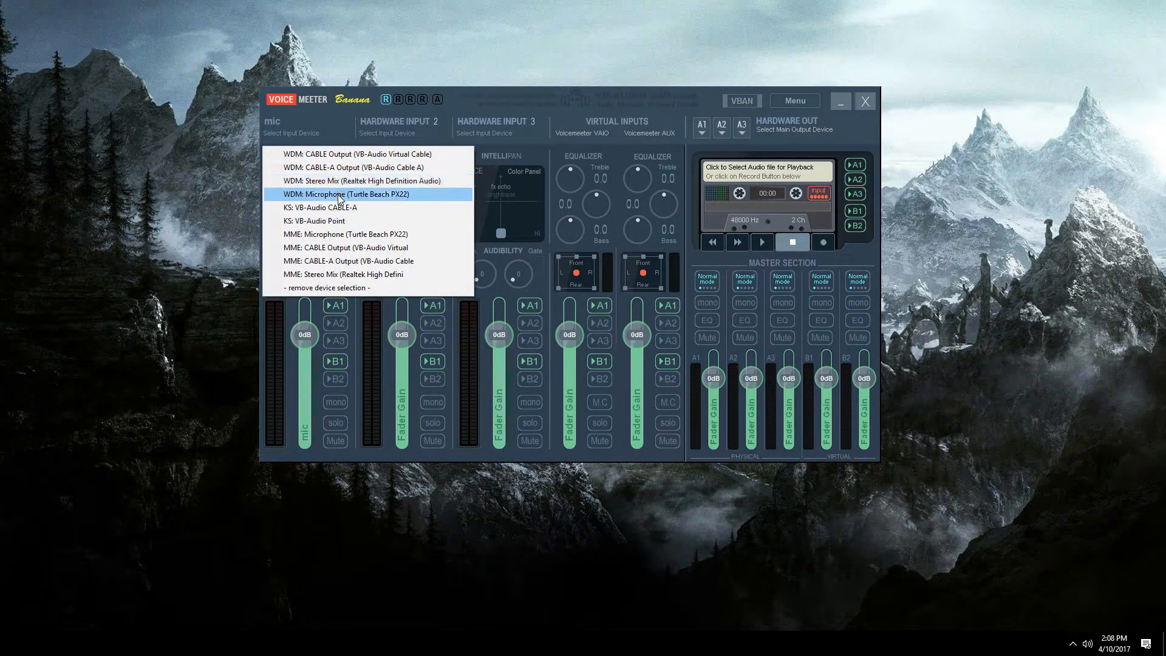
Step: Assign WDM: Microphone (Turtle Beach PX22) as hardware input 1
left_click(340, 194)
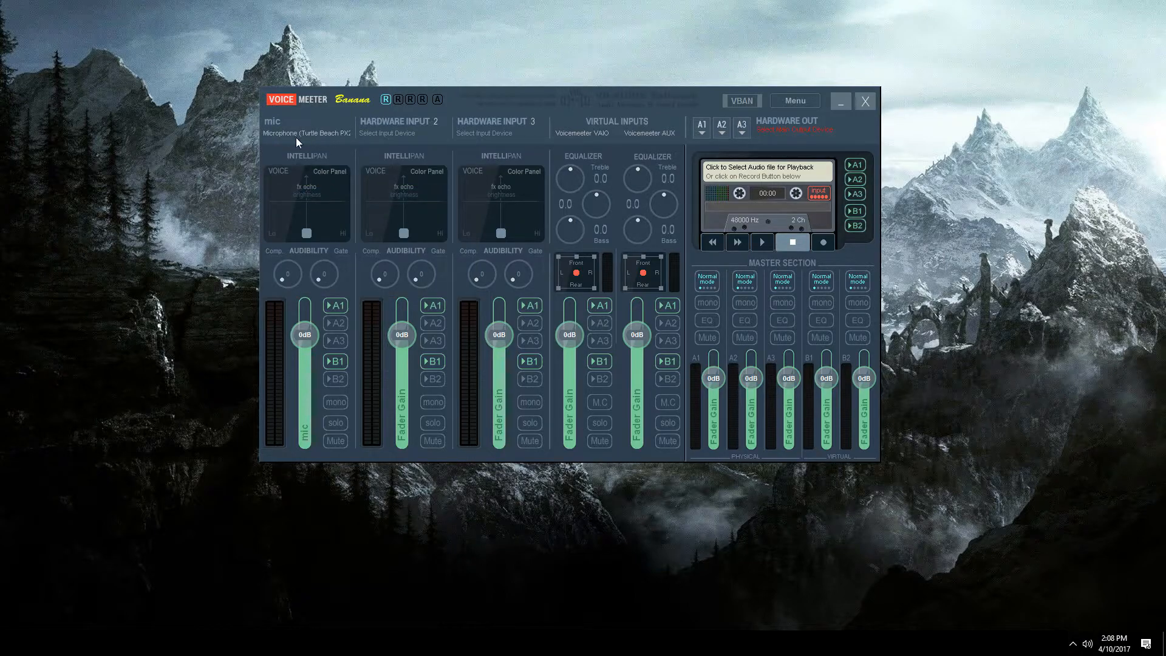
mouse_move(293, 137)
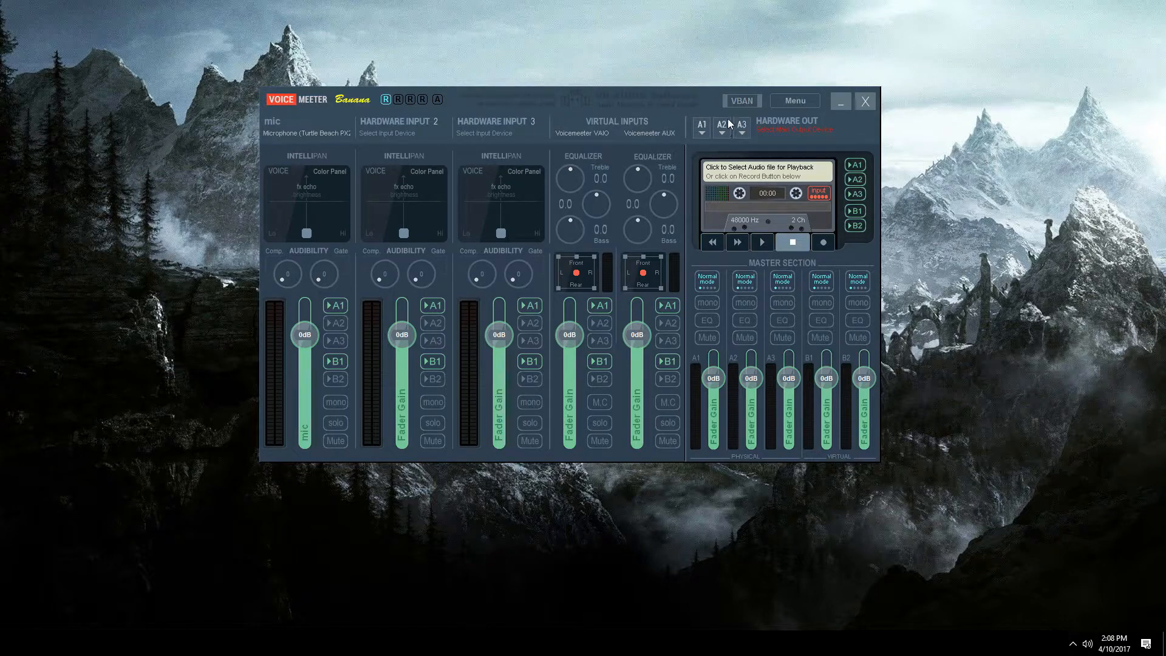
Step: Route hardware out A1 to CABLE Input (VB-Audio Virtual Cable) and A2 to Turtle Beach PX22 speakers
left_click(699, 127)
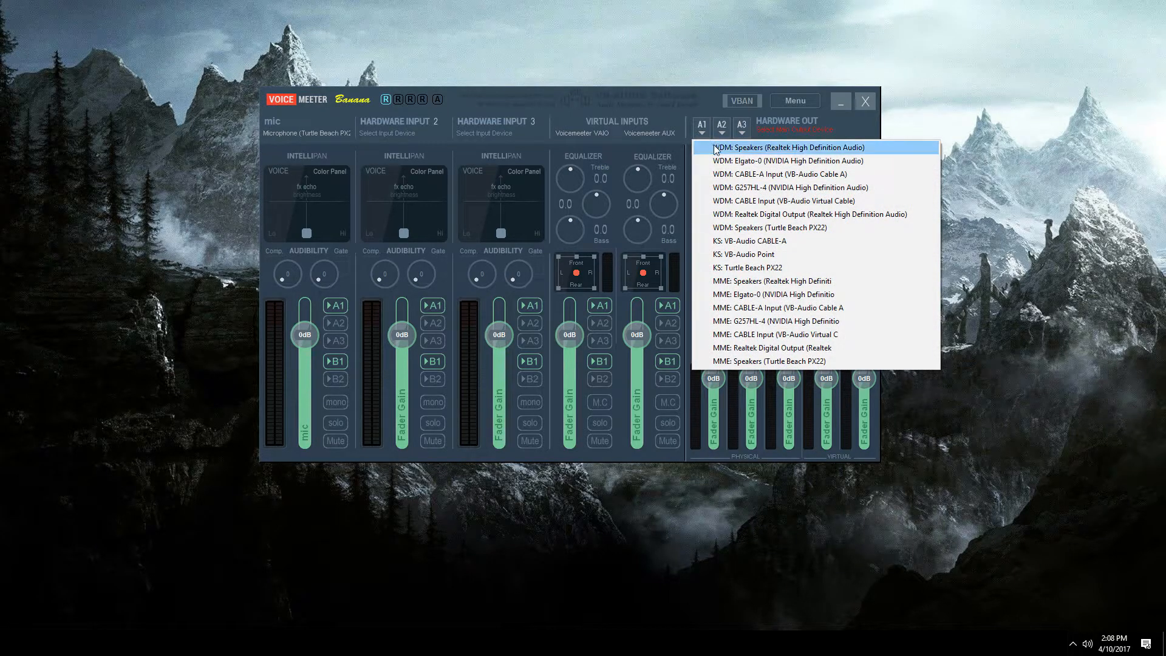
mouse_move(781, 200)
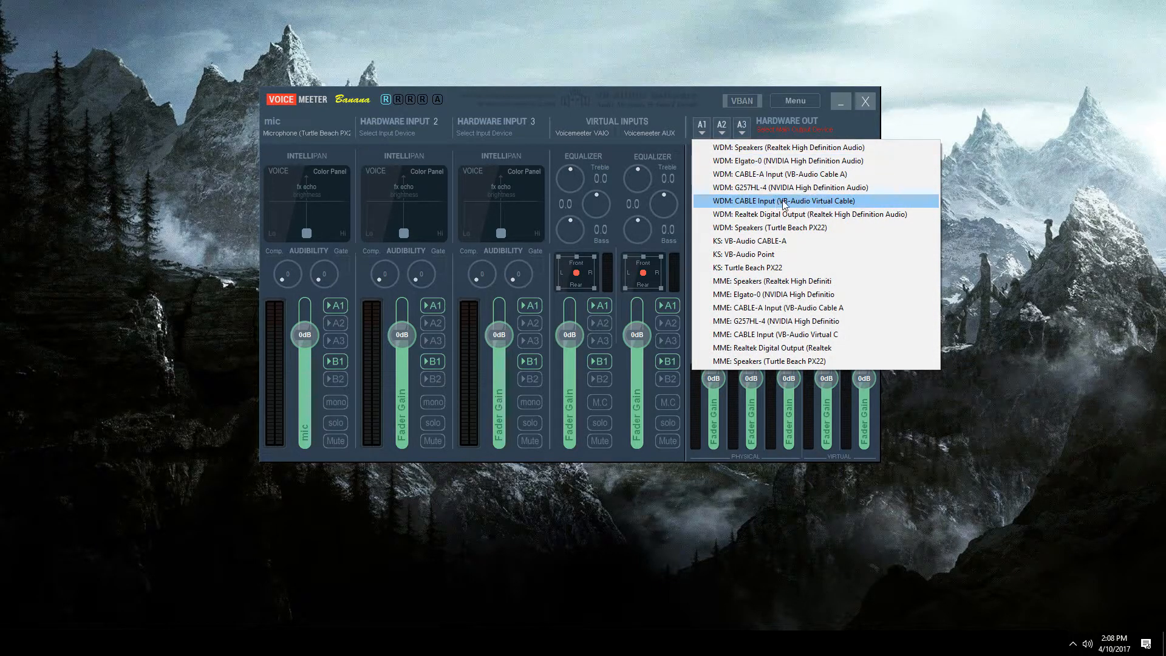
left_click(781, 200)
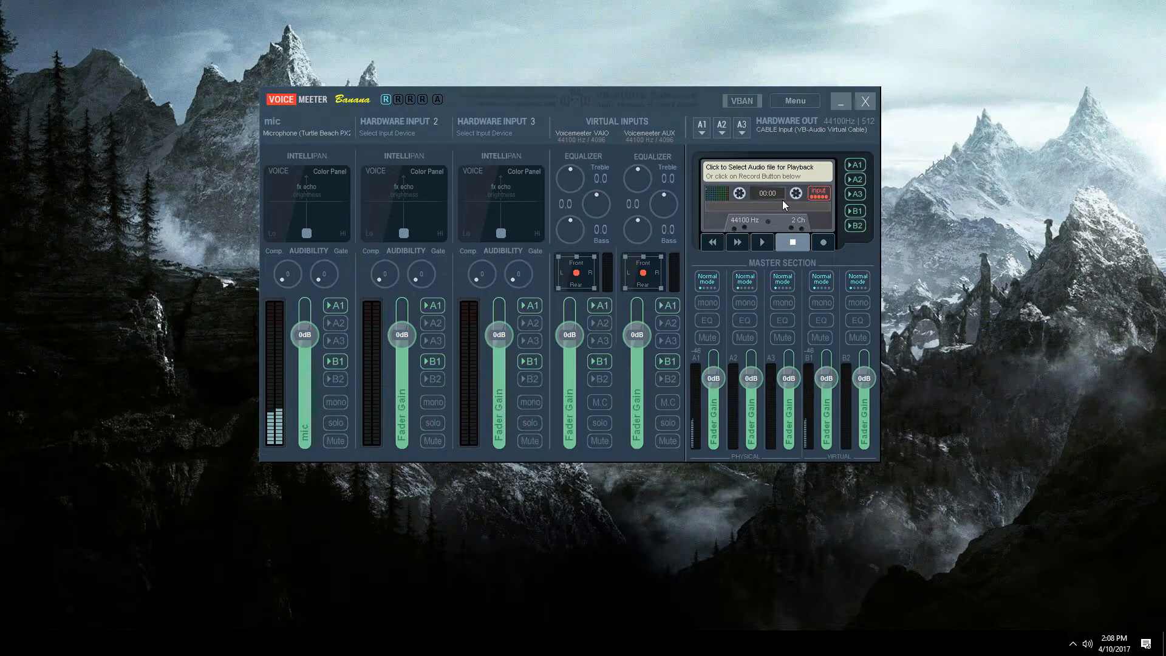
mouse_move(729, 131)
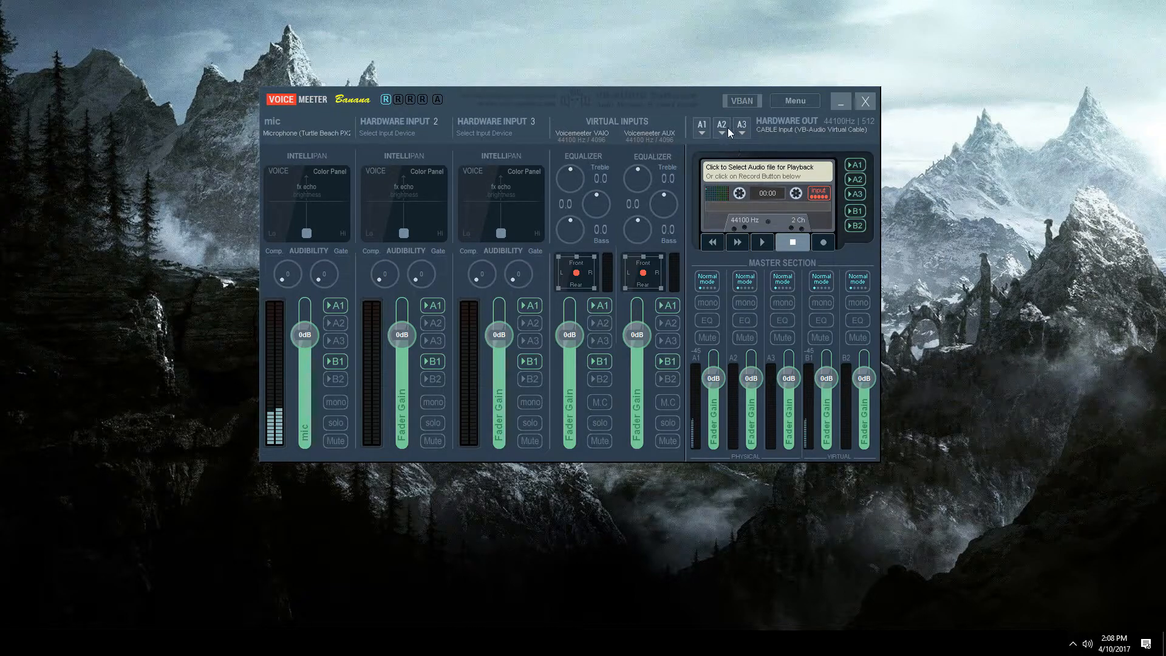
left_click(737, 132)
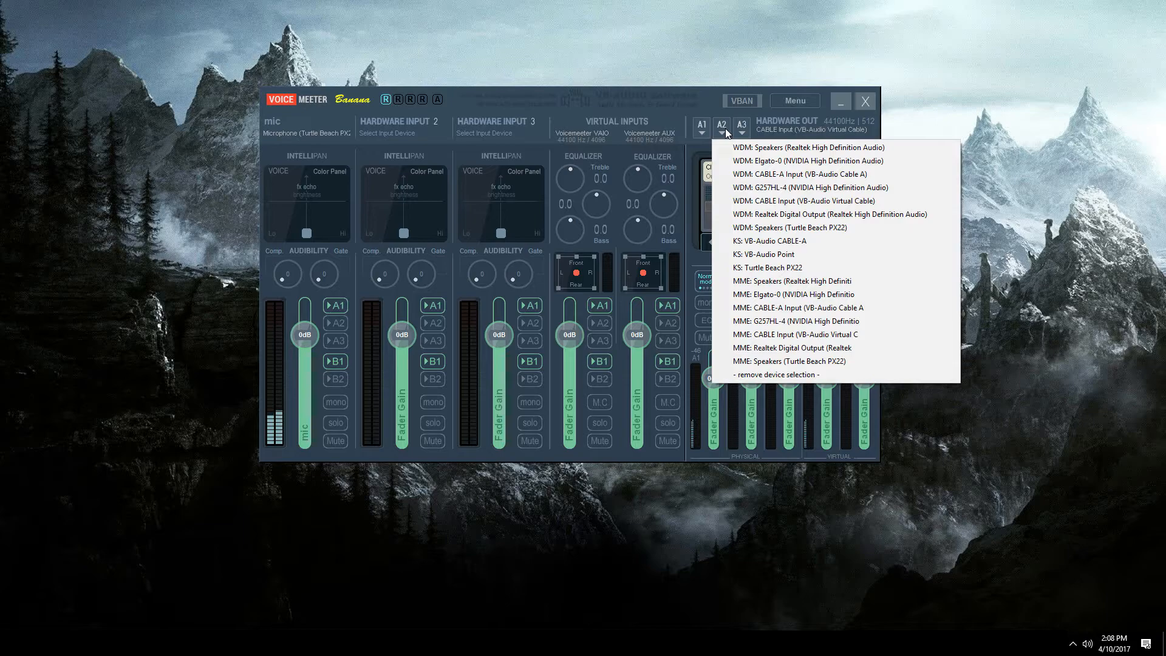
mouse_move(796, 187)
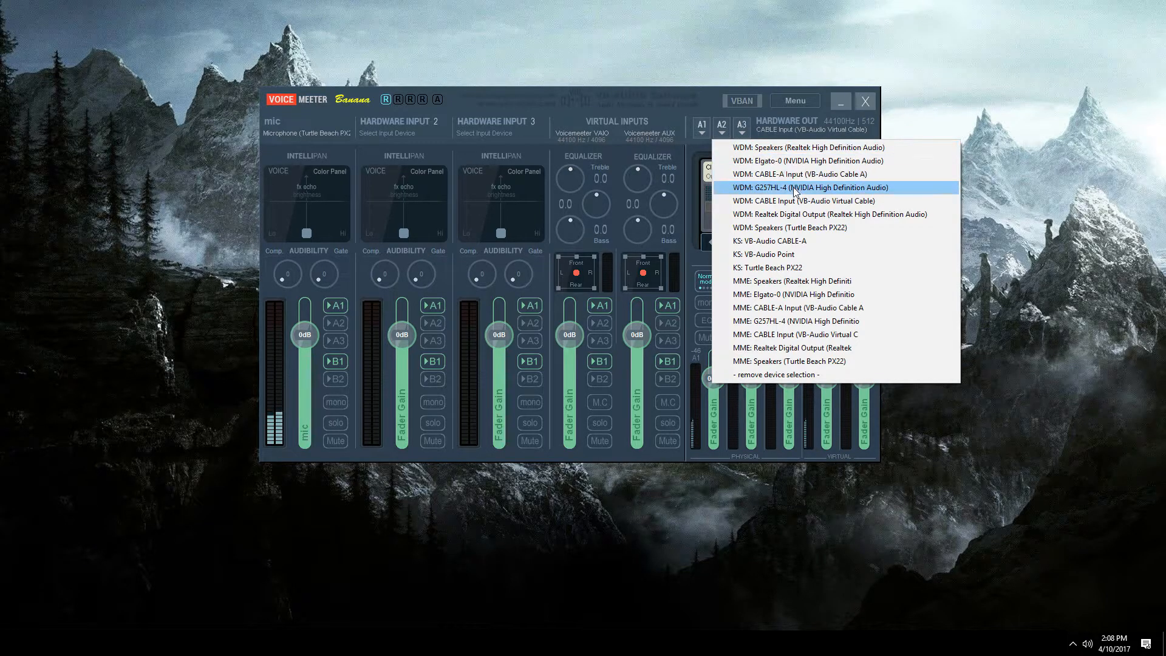
mouse_move(792, 227)
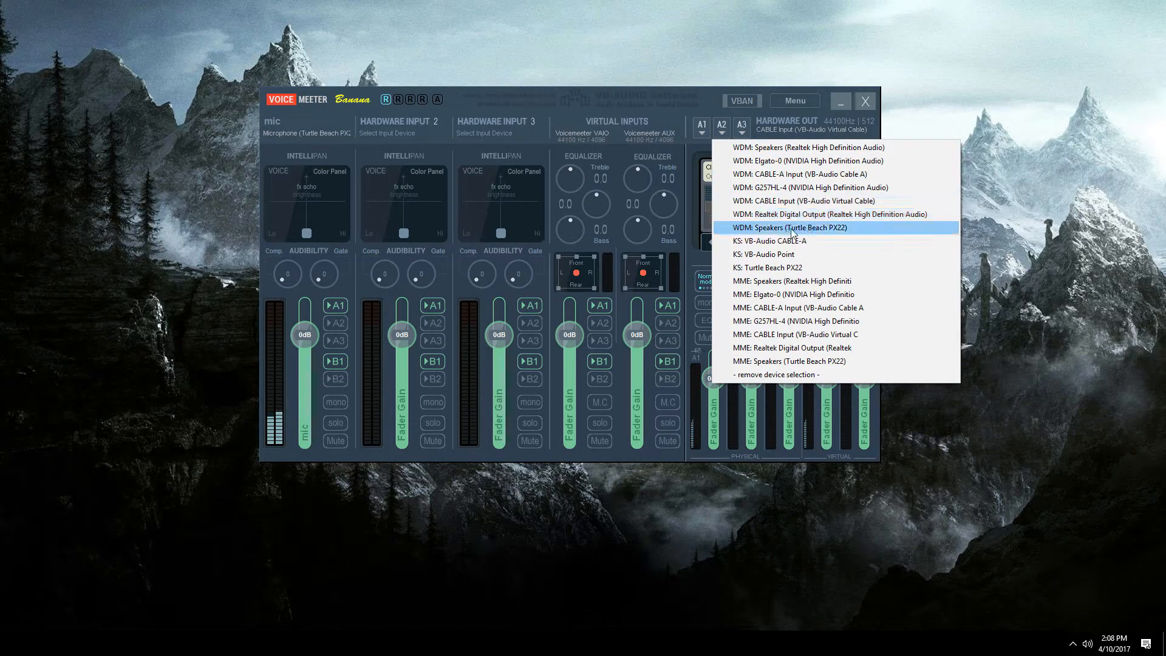
left_click(789, 227)
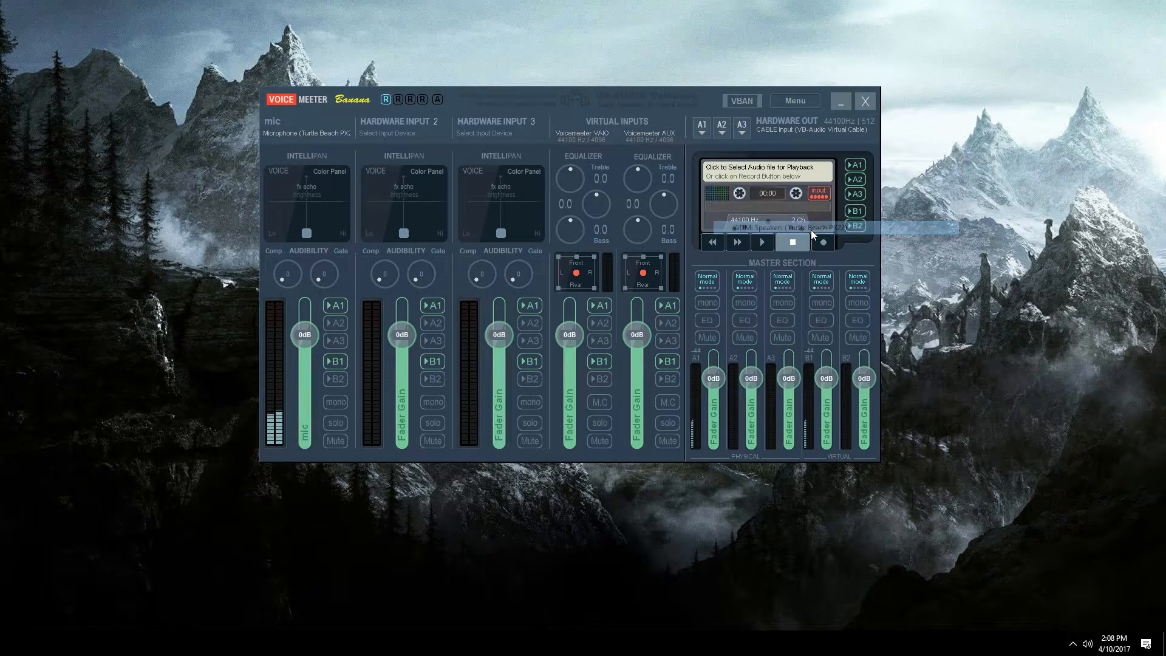
left_click(781, 227)
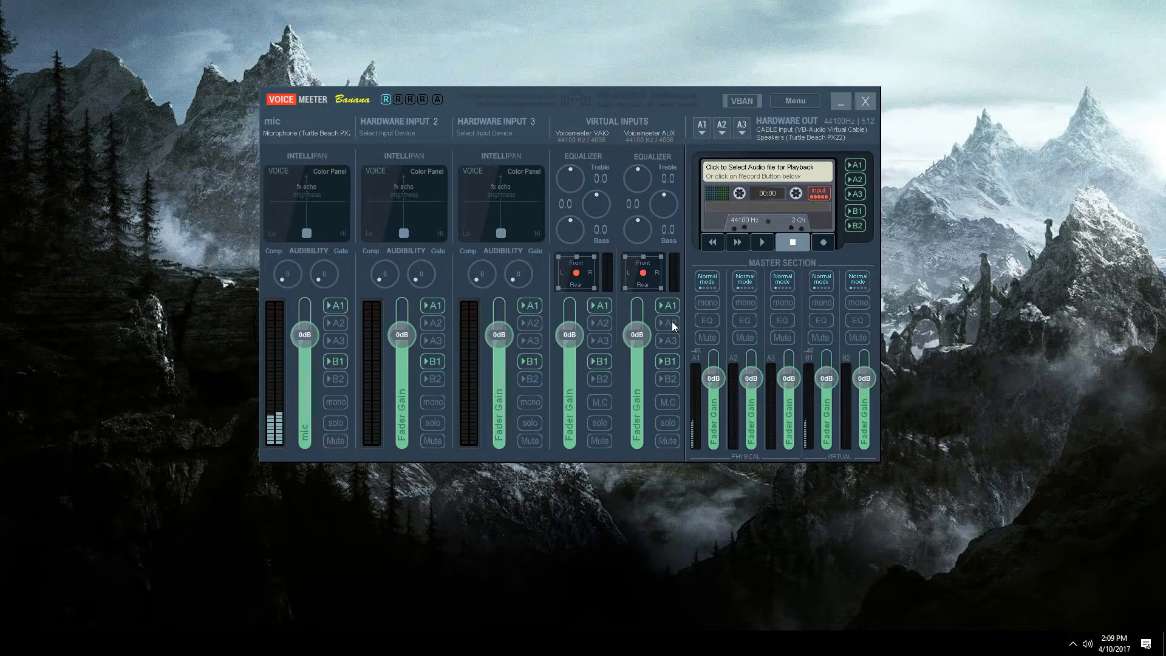
Step: Enable the A2 bus on the Voicemeeter AUX strip so it reaches the PX22 headset
left_click(667, 323)
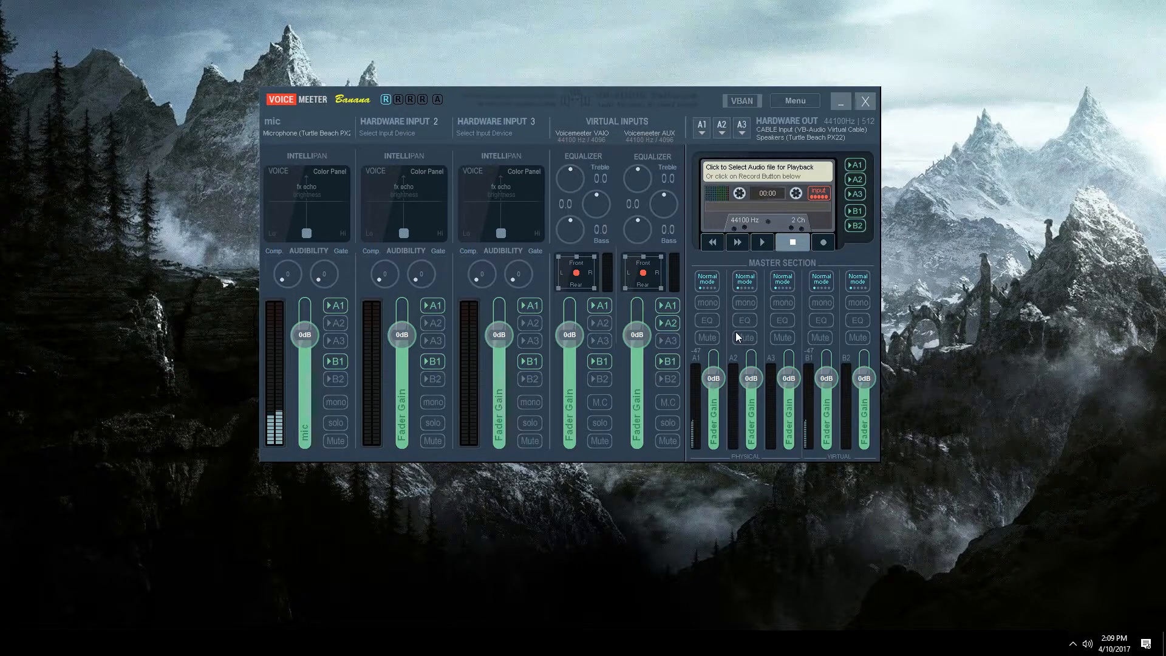
mouse_move(712, 335)
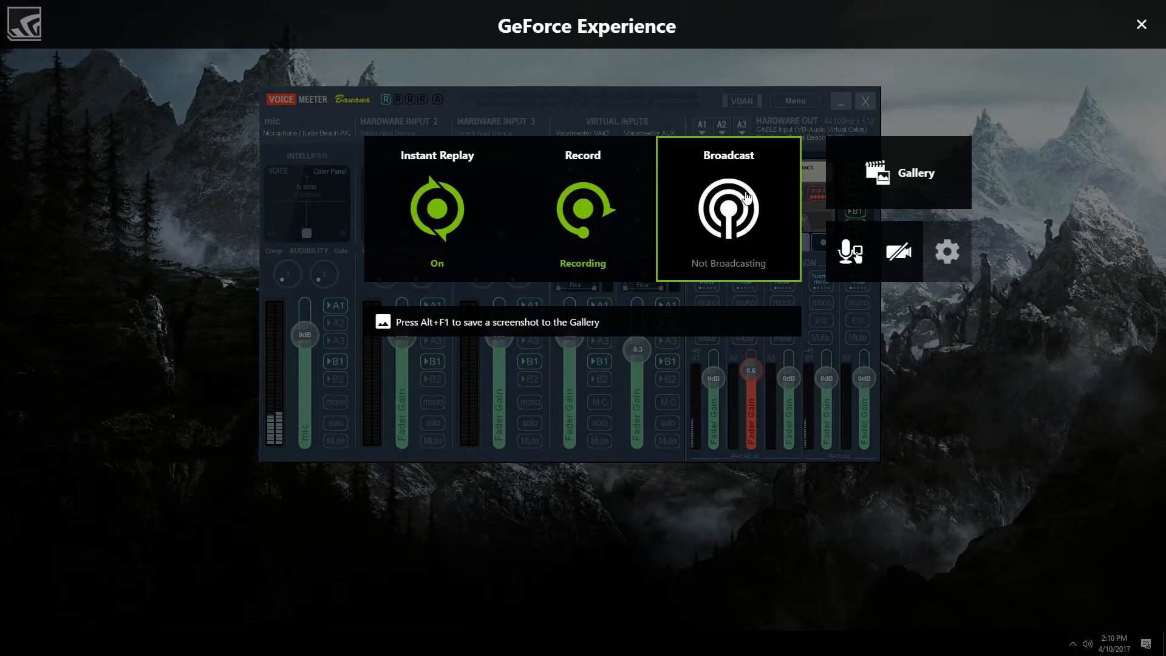
mouse_move(823, 202)
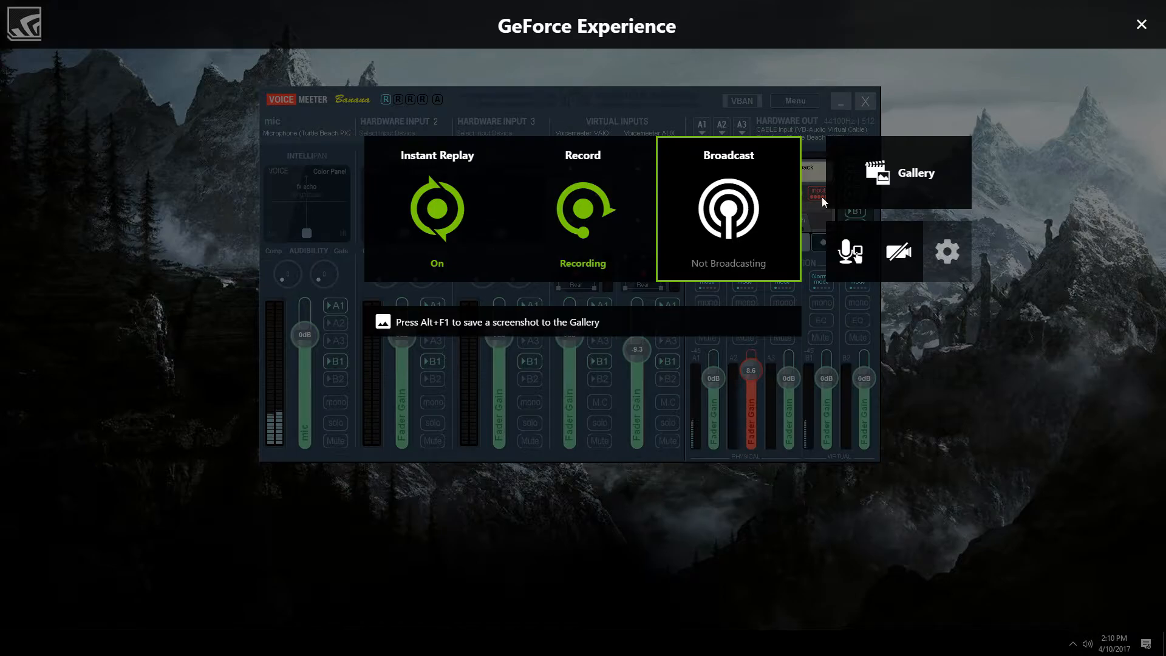
Step: Set the ShadowPlay overlay microphone to record from CABLE Output (VB-Audio Virtual Cable) and save
left_click(849, 251)
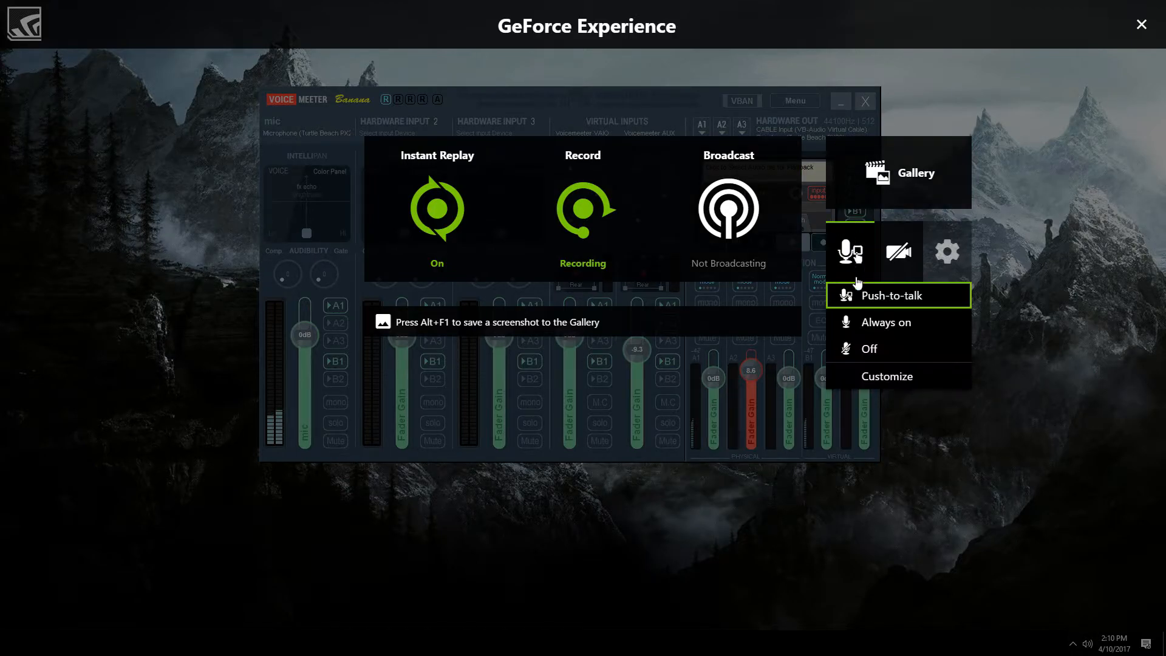
mouse_move(868, 375)
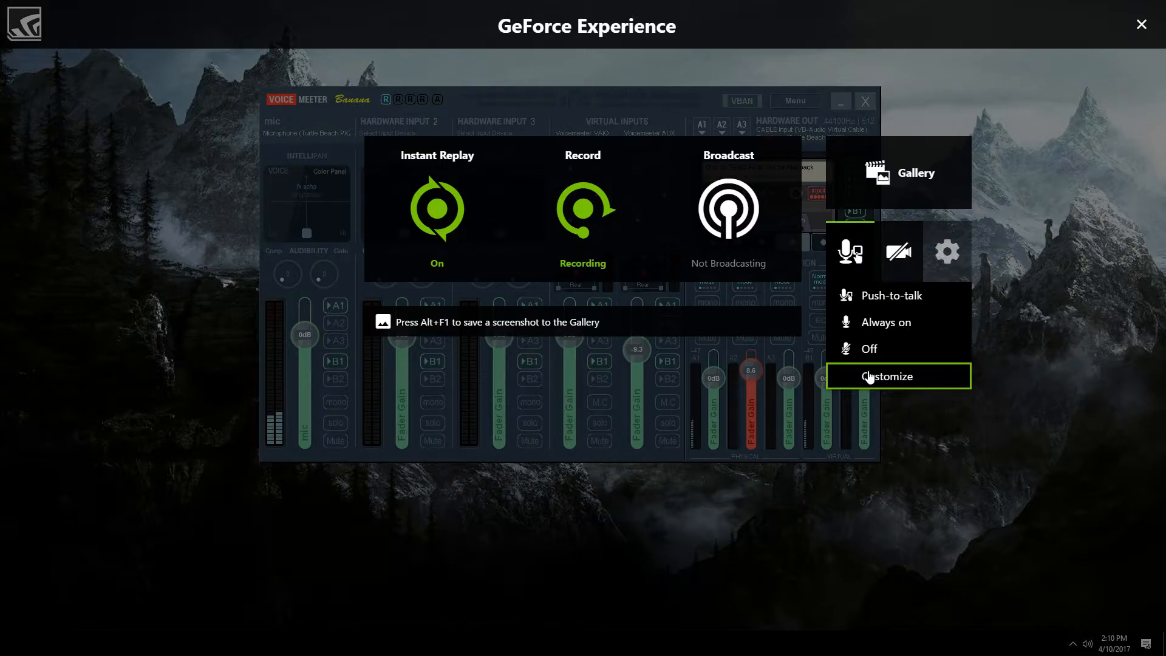
left_click(886, 376)
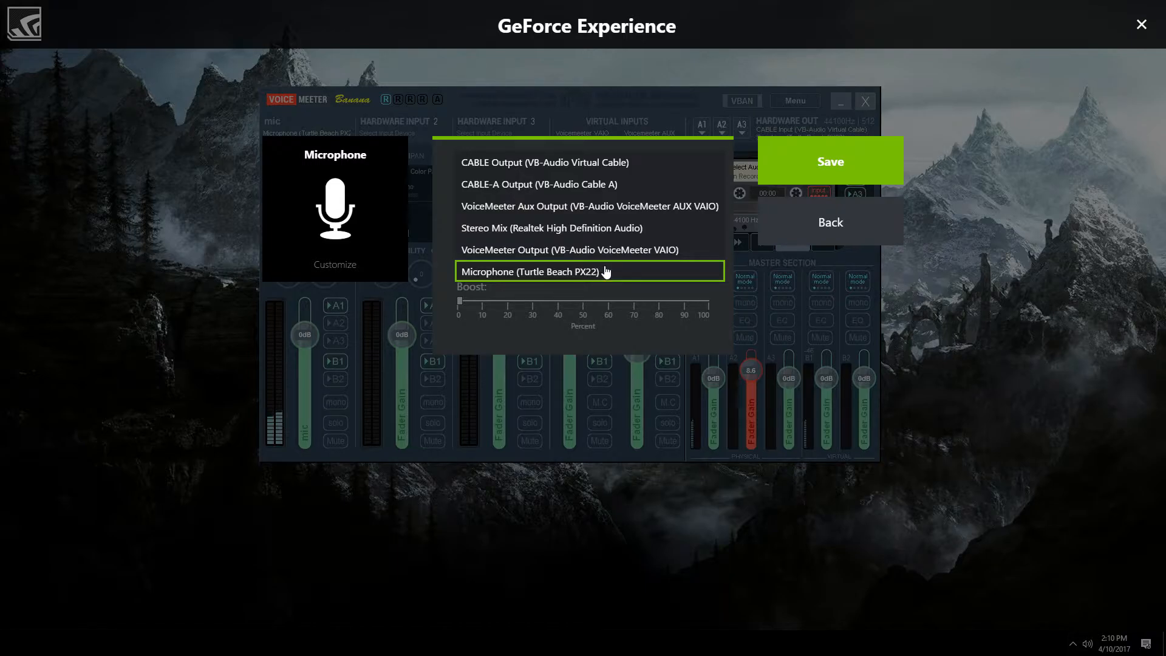
left_click(544, 161)
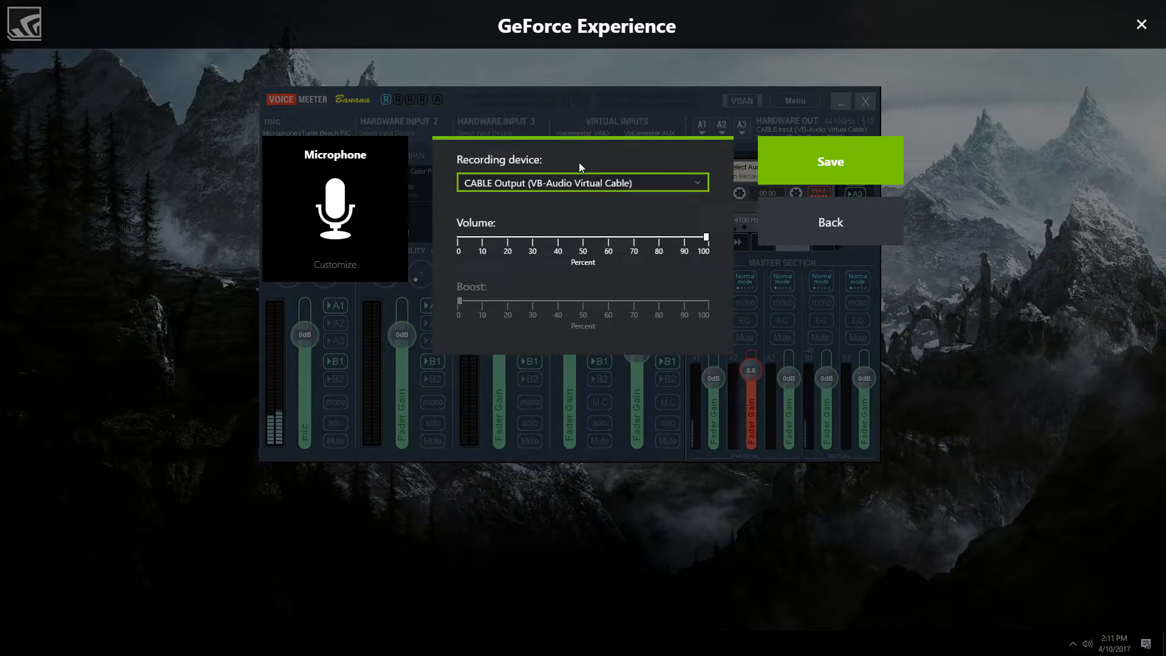
mouse_move(638, 216)
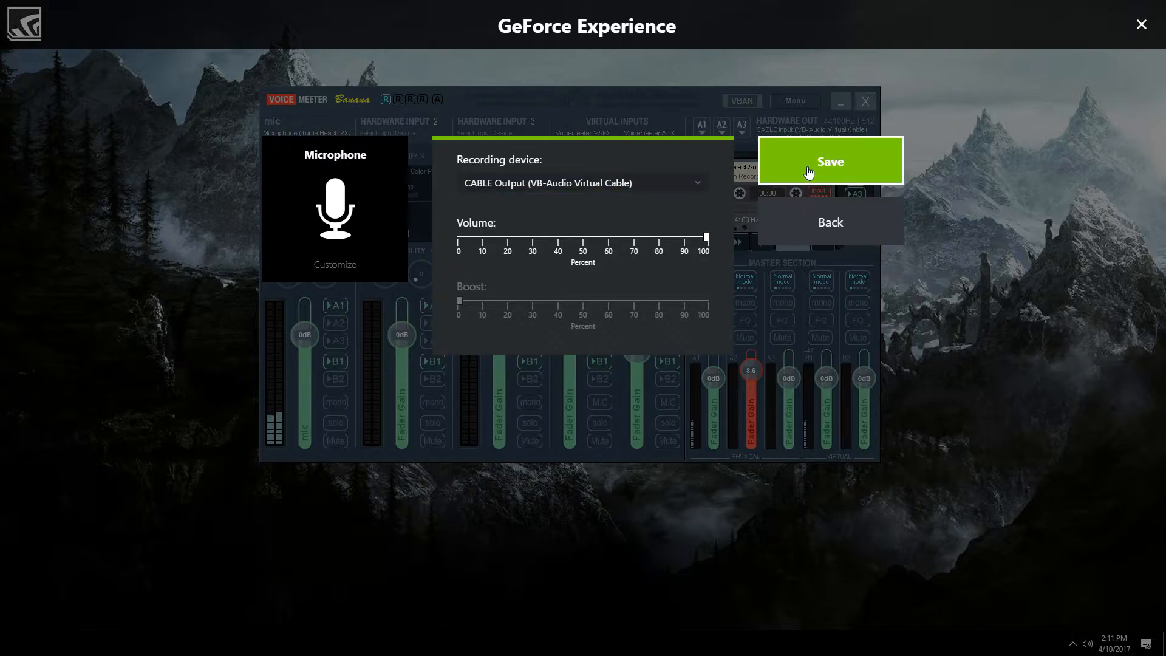
left_click(829, 161)
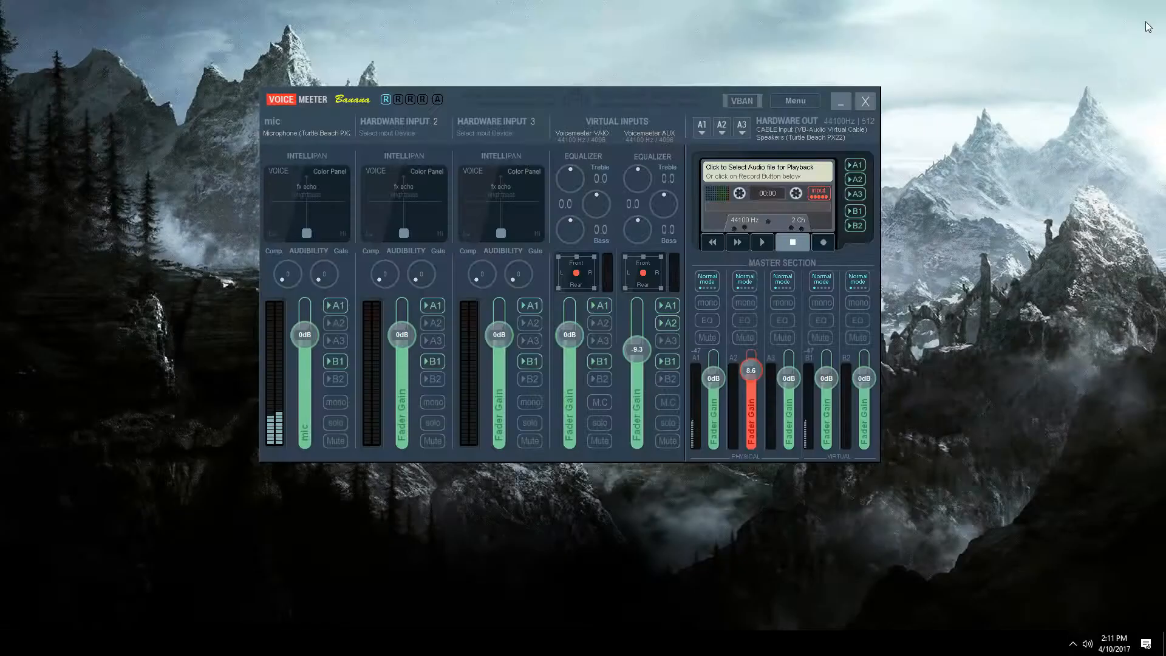
key("alt+z")
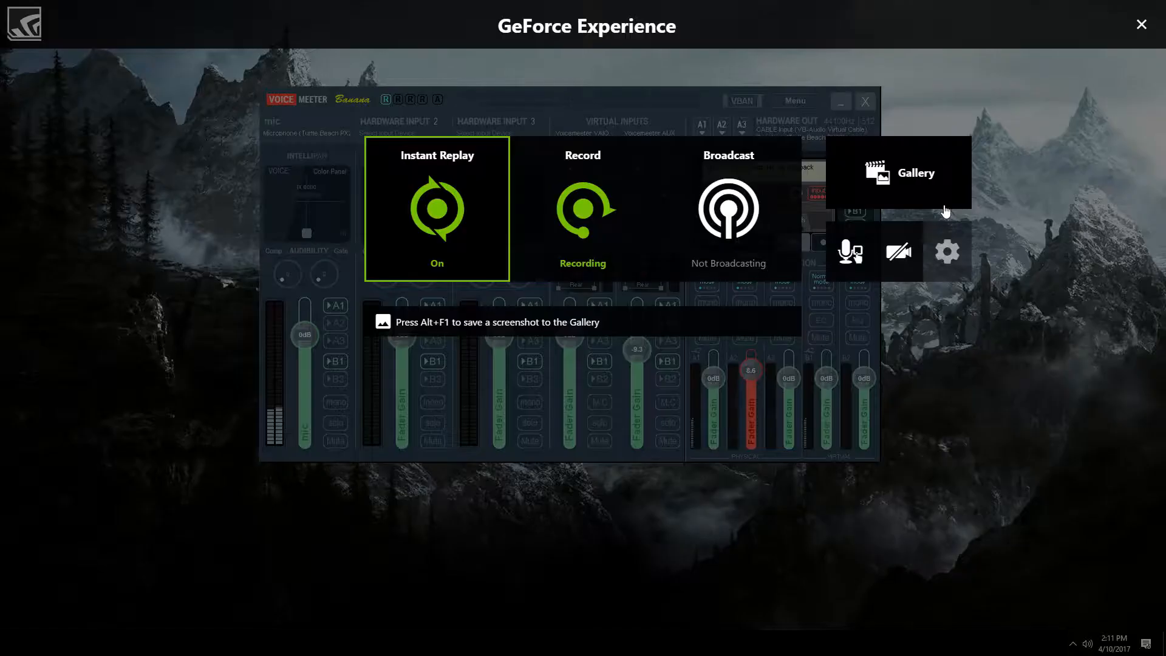
left_click(849, 250)
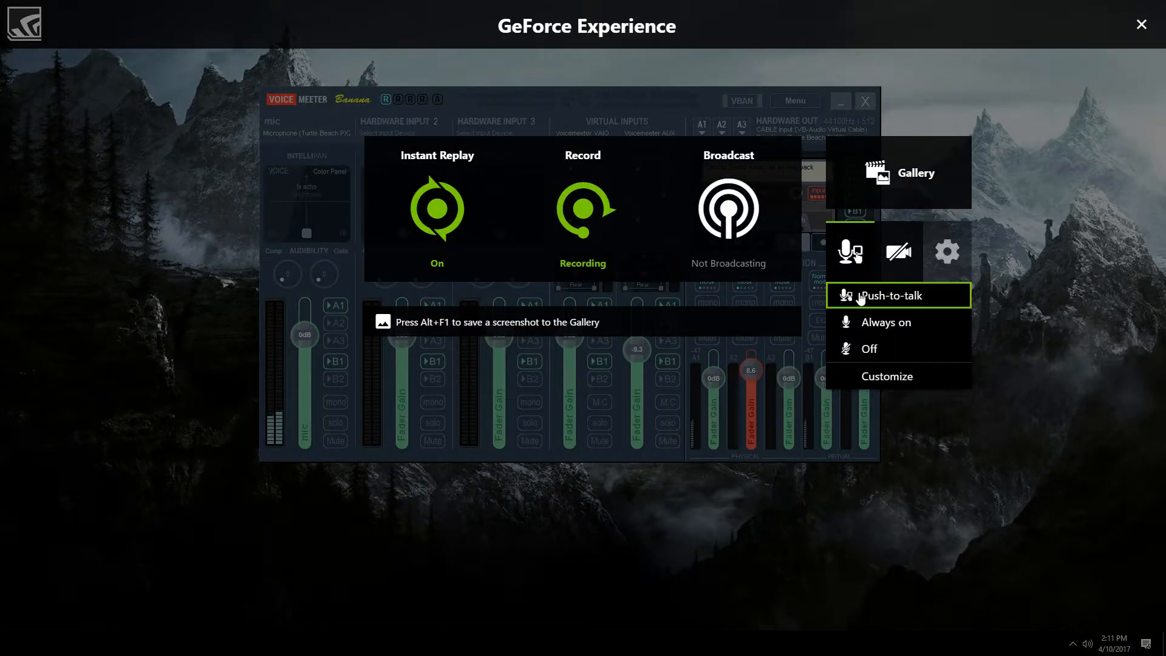
mouse_move(885, 322)
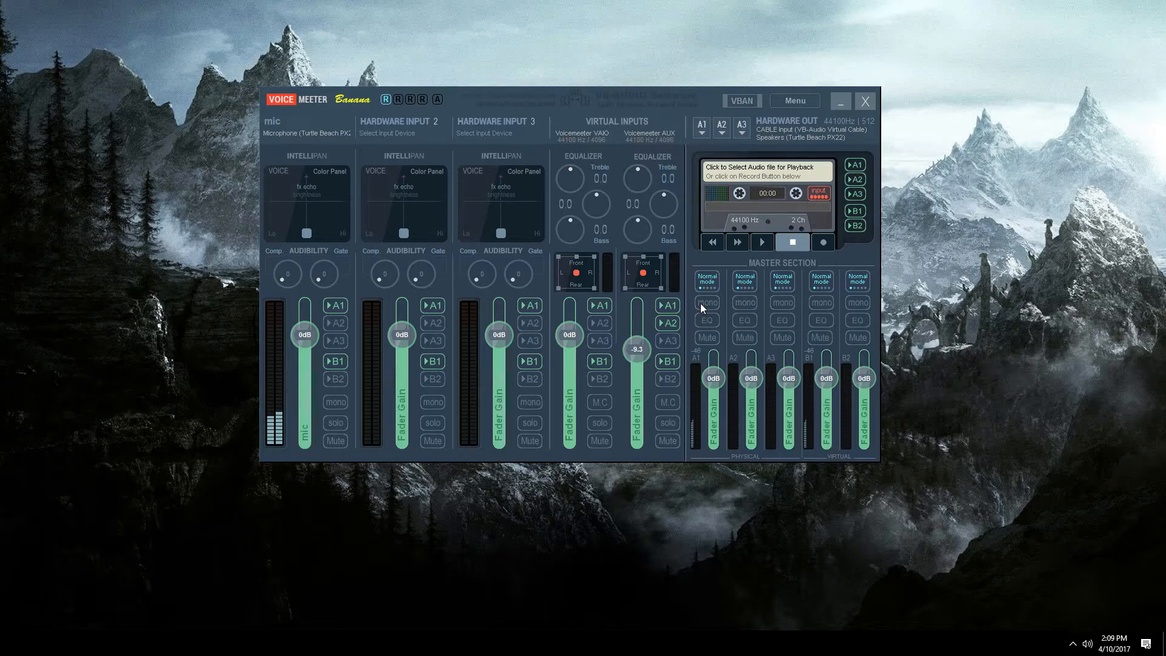
mouse_move(711, 320)
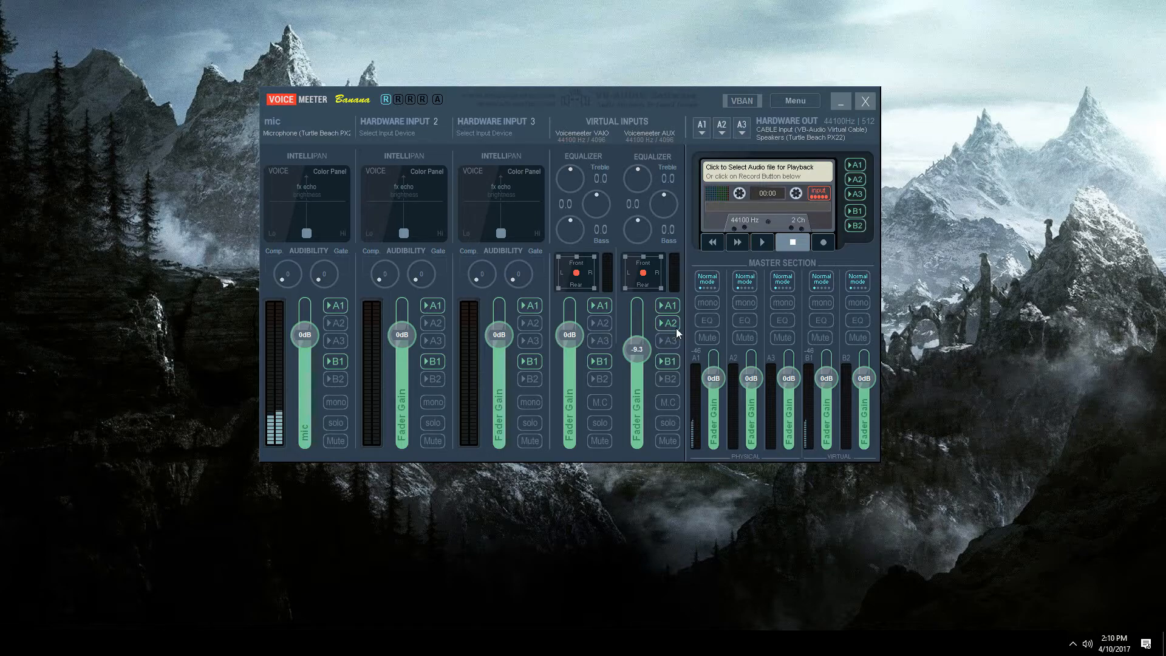
mouse_move(744, 360)
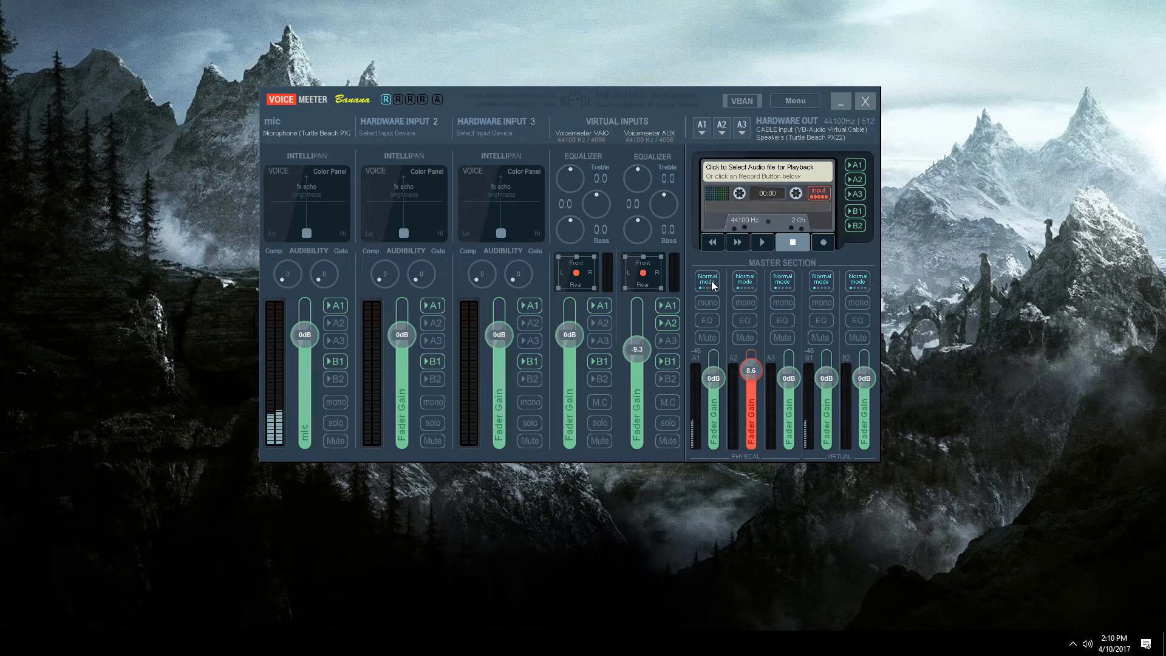
Step: Bring up the per-application Volume Mixer from the tray speaker icon
right_click(1087, 642)
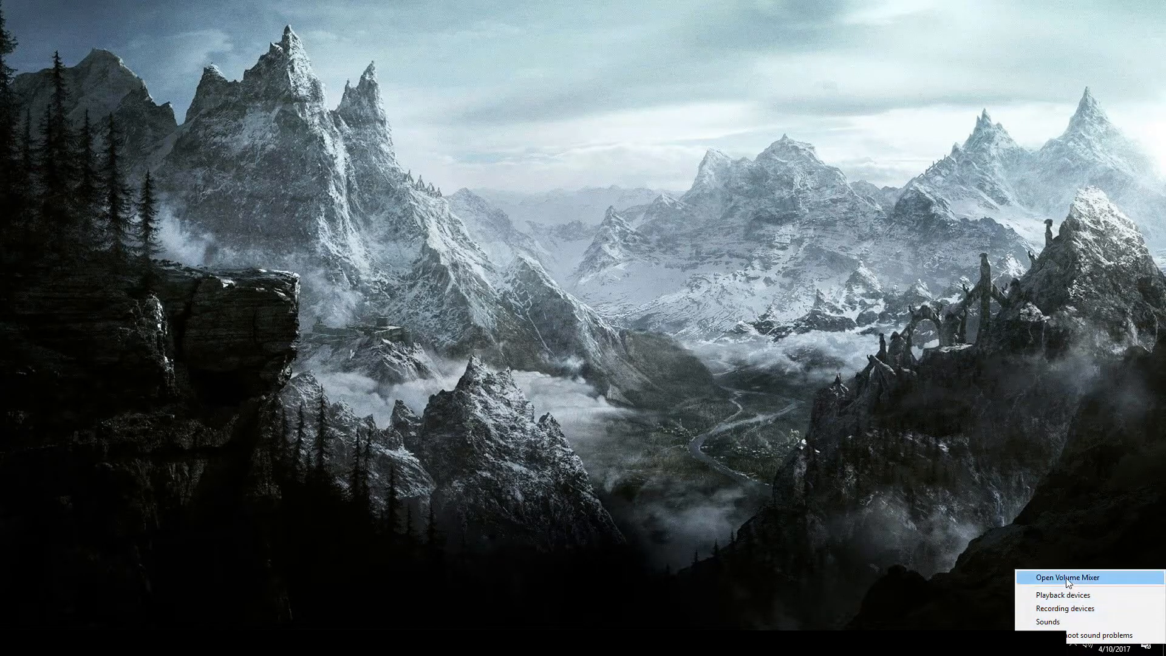
left_click(1065, 577)
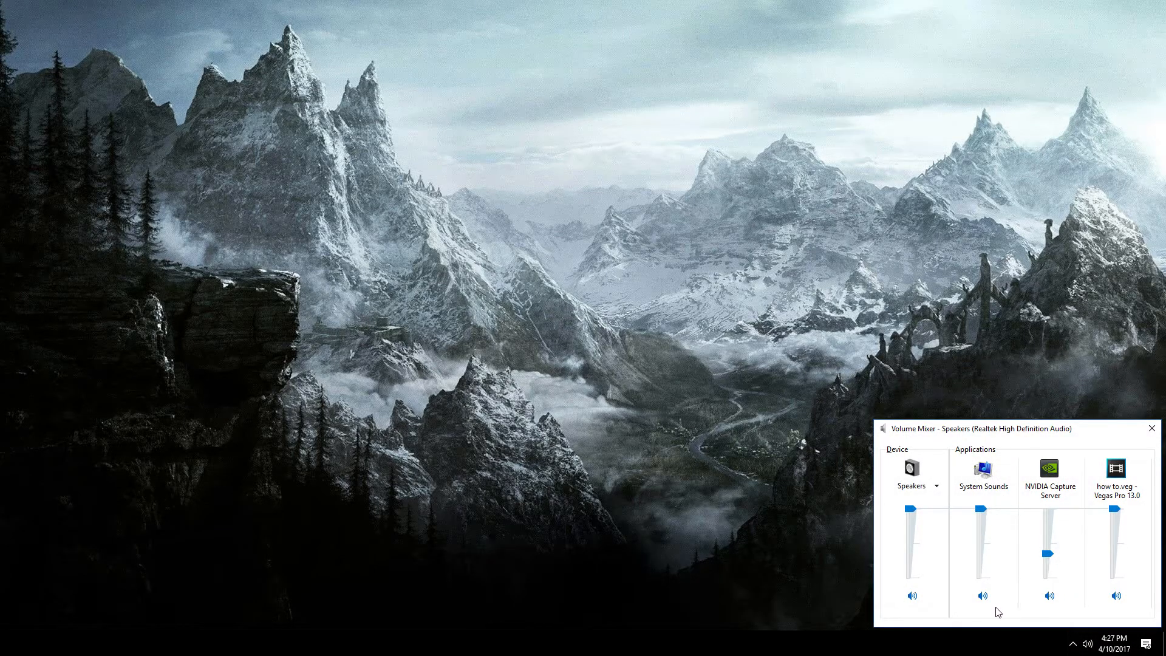
mouse_move(1045, 494)
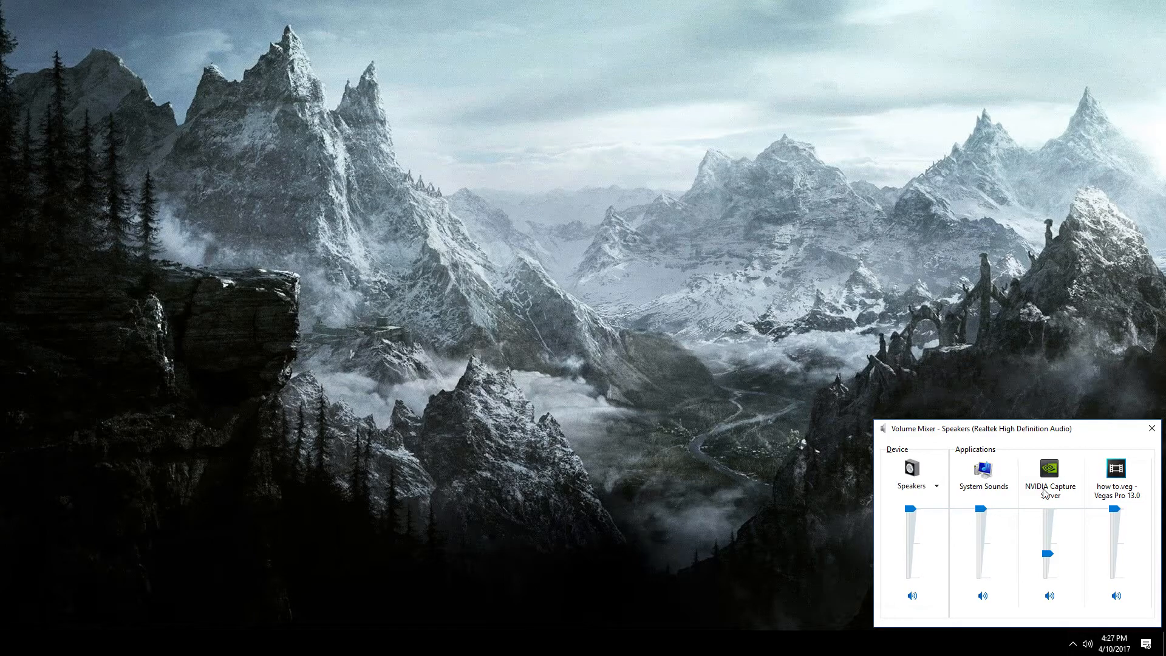
mouse_move(1046, 508)
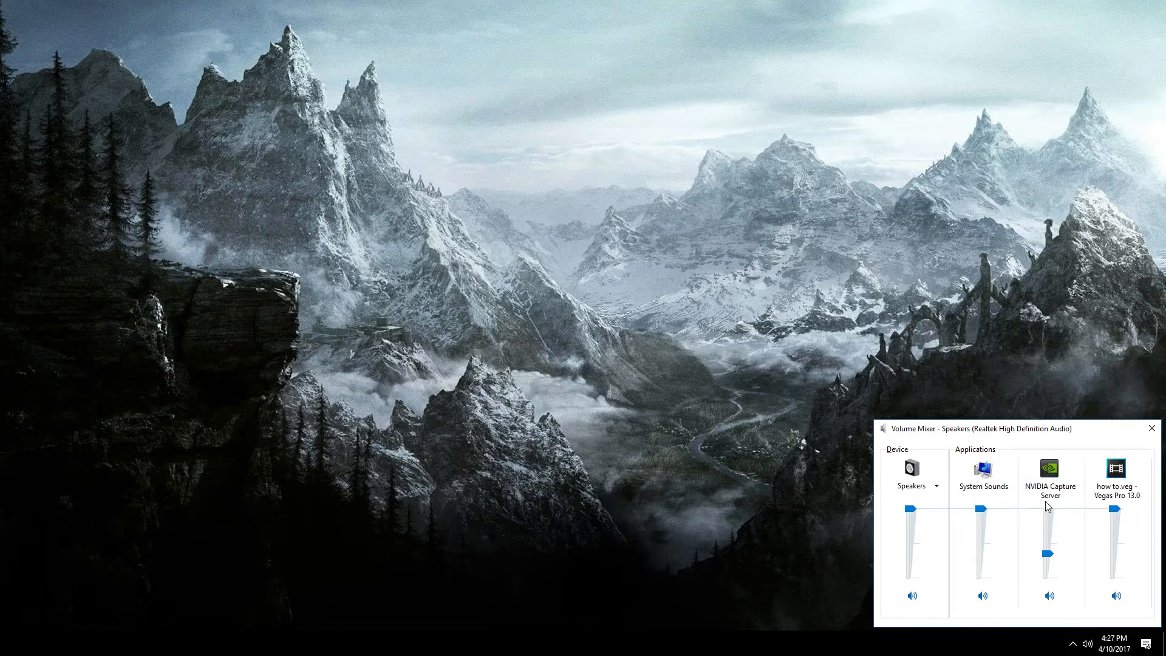